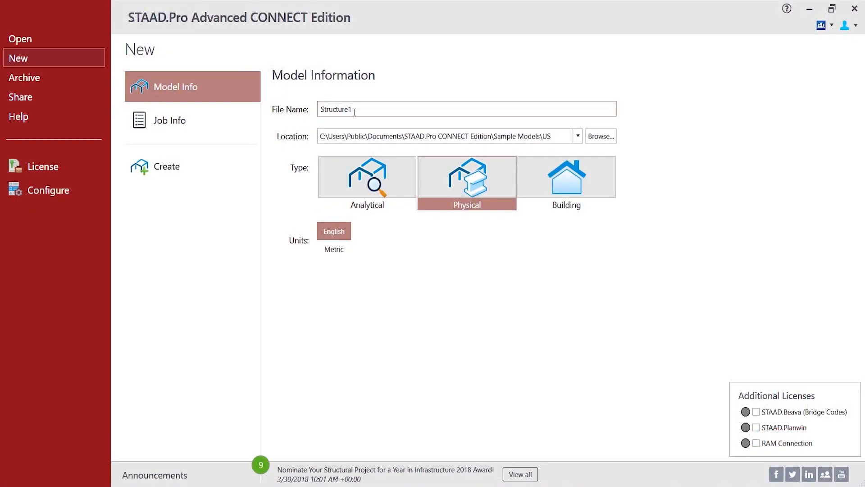
mouse_move(715, 78)
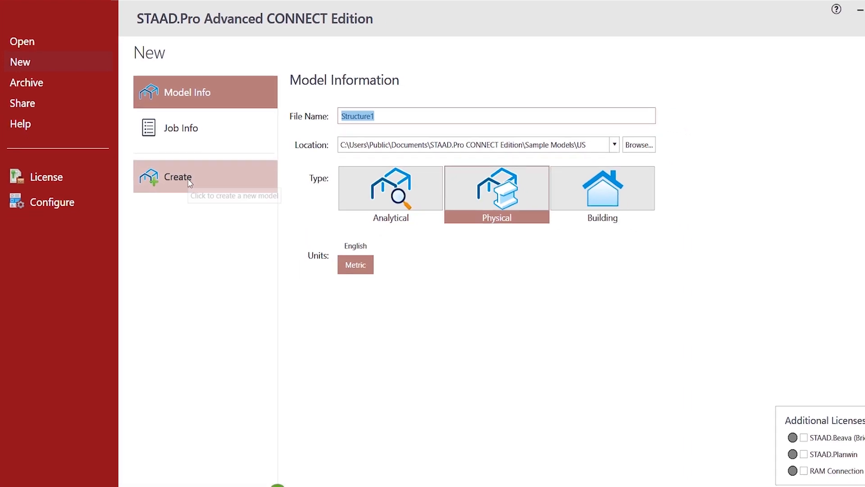
Step: Create the new Physical model Structure1 with Metric units
left_click(177, 177)
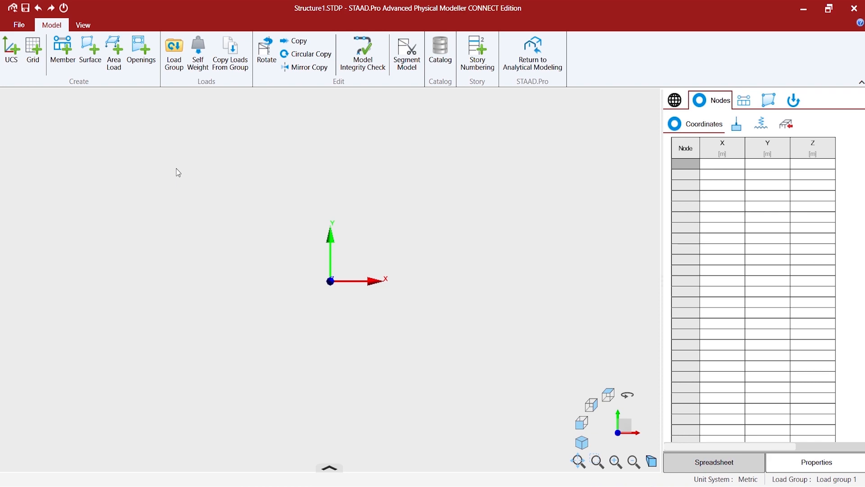
mouse_move(187, 172)
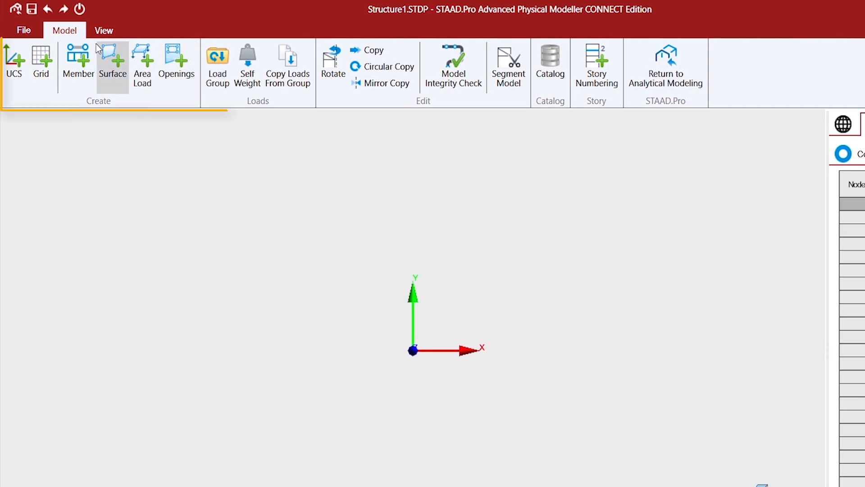
mouse_move(452, 66)
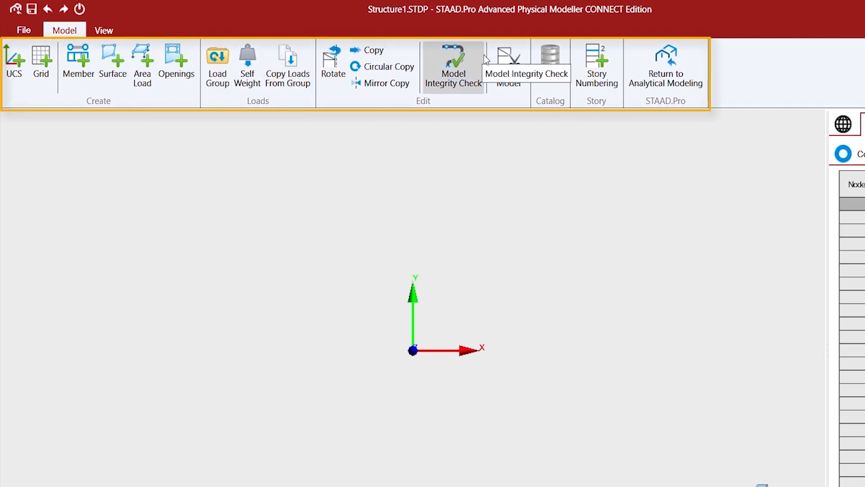
mouse_move(170, 27)
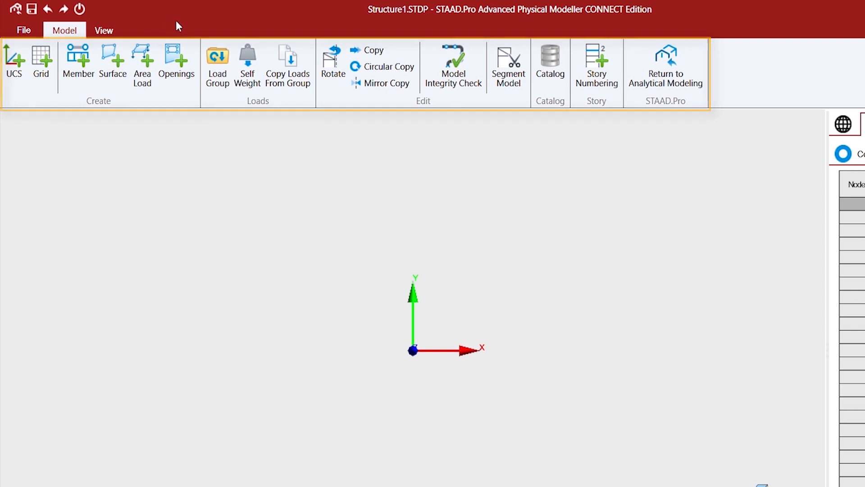
left_click(829, 8)
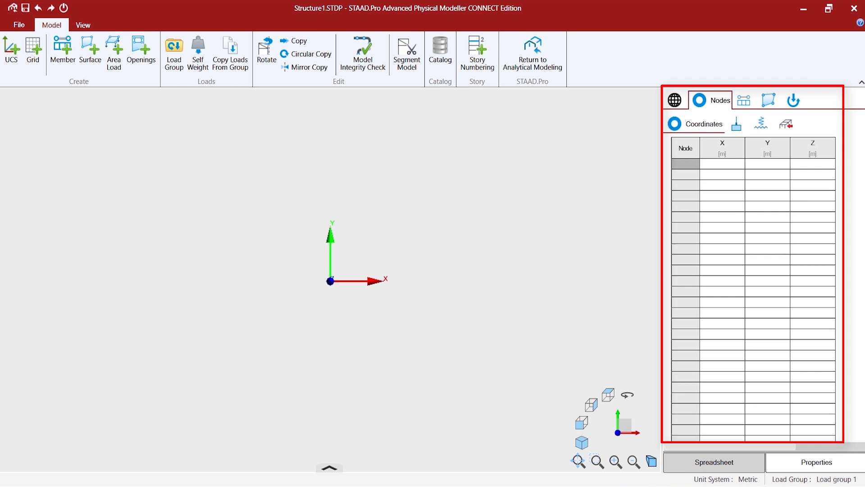
mouse_move(773, 362)
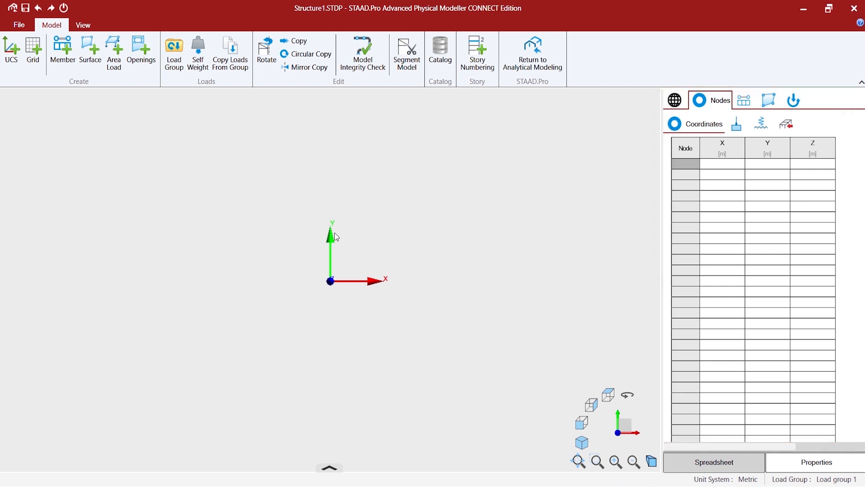
mouse_move(581, 426)
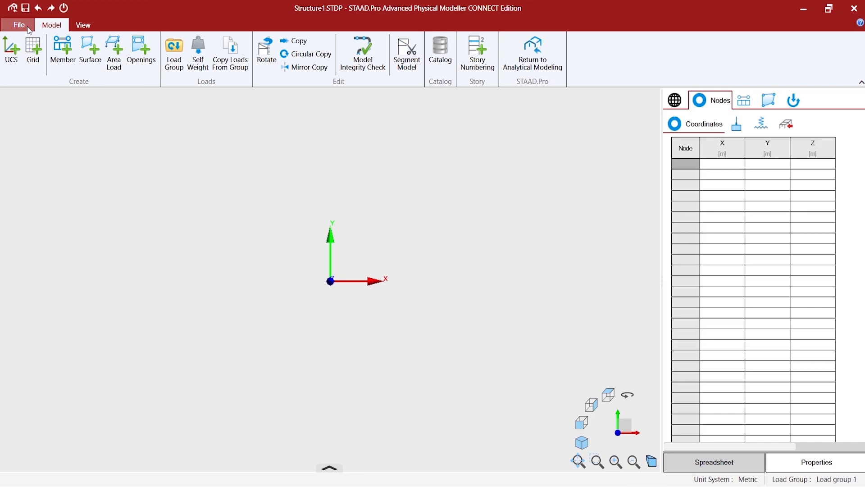
left_click(18, 25)
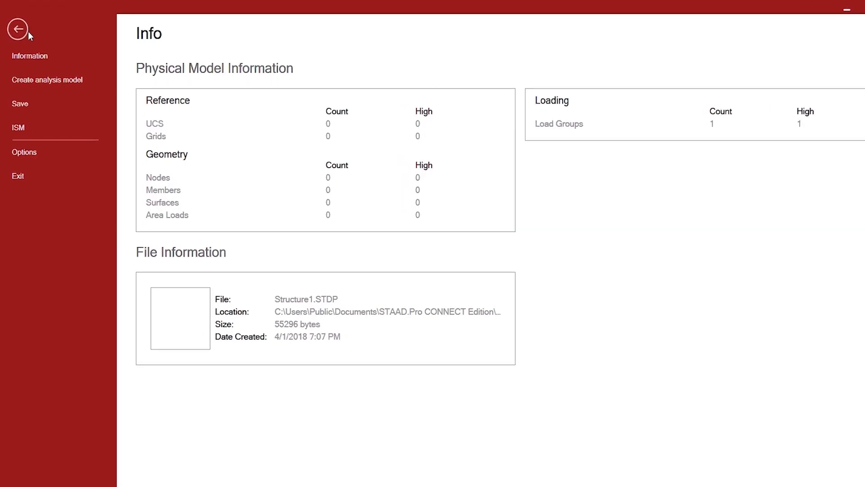
mouse_move(20, 144)
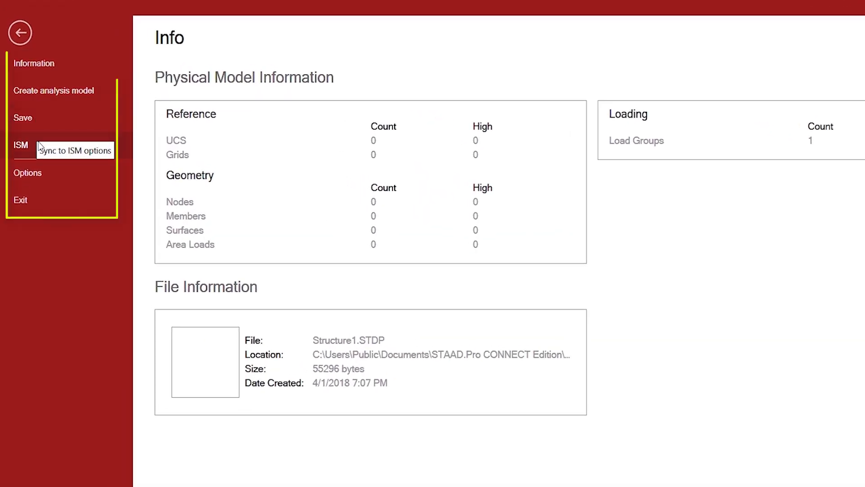
mouse_move(52, 185)
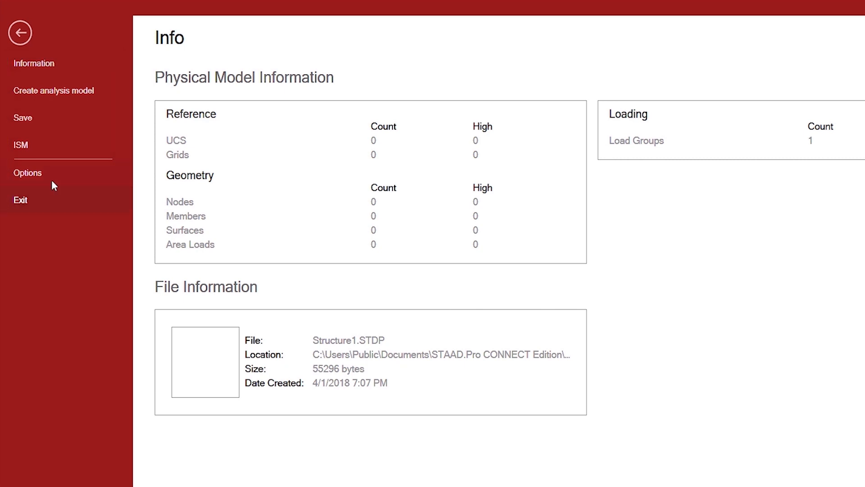
mouse_move(27, 172)
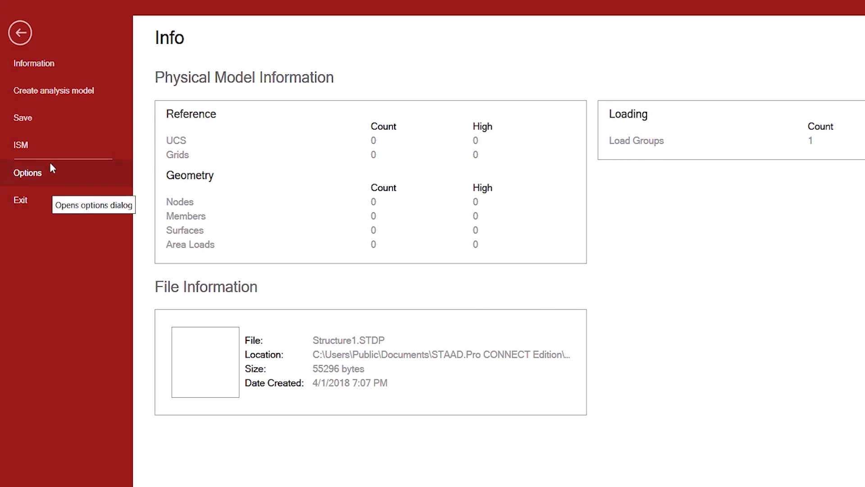
mouse_move(49, 150)
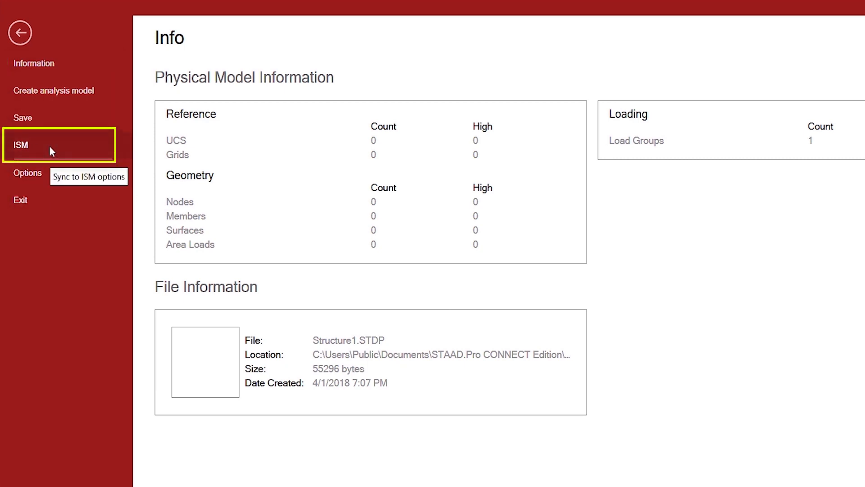
mouse_move(20, 33)
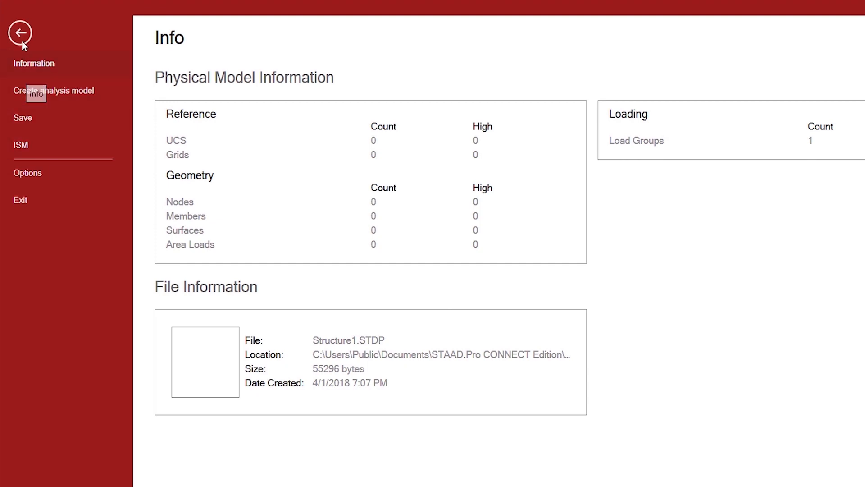
left_click(20, 33)
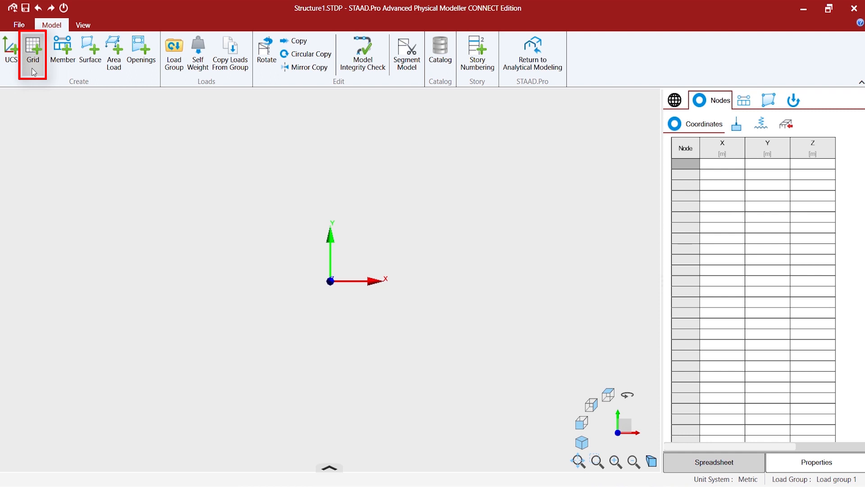
Step: Start a new grid on the XZ plane and edit its spaces in X to 20
left_click(33, 49)
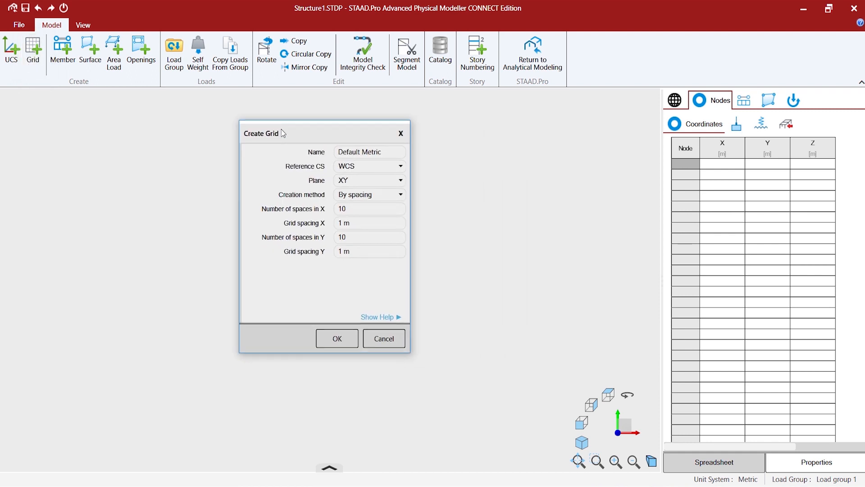
mouse_move(276, 217)
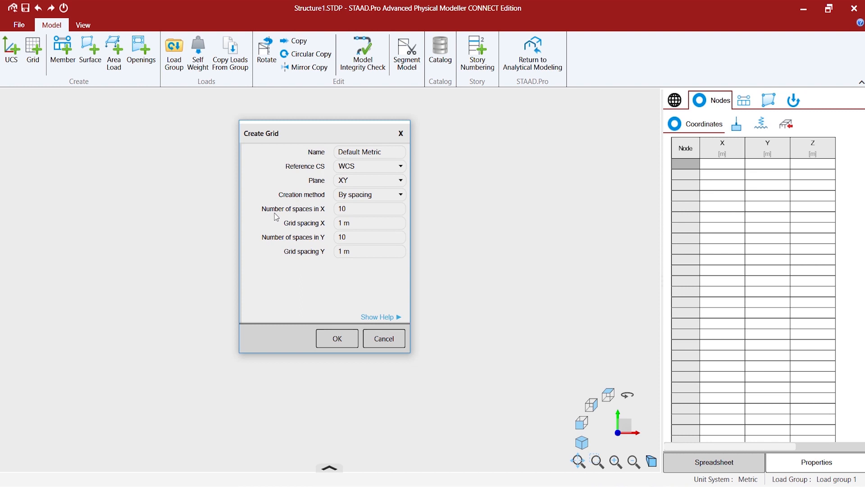
mouse_move(378, 172)
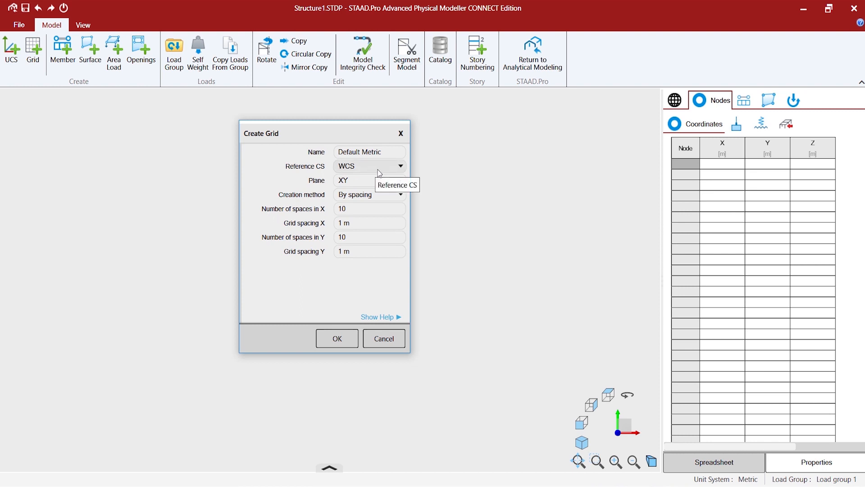
mouse_move(363, 173)
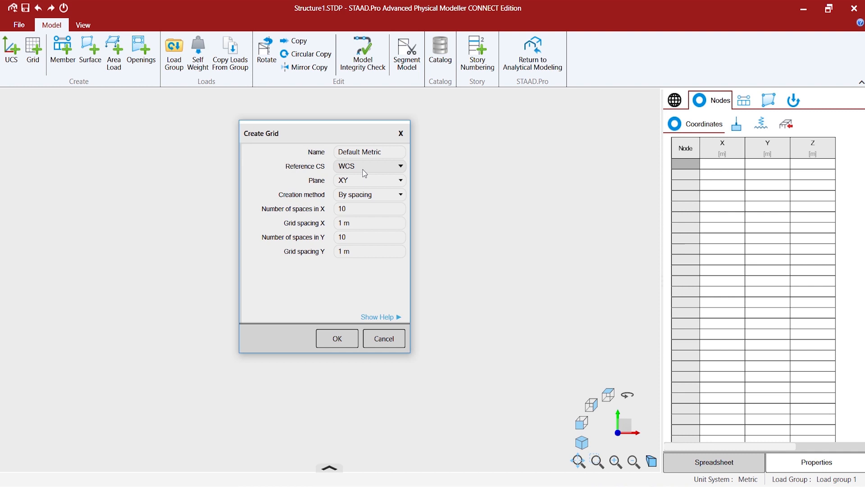
mouse_move(364, 175)
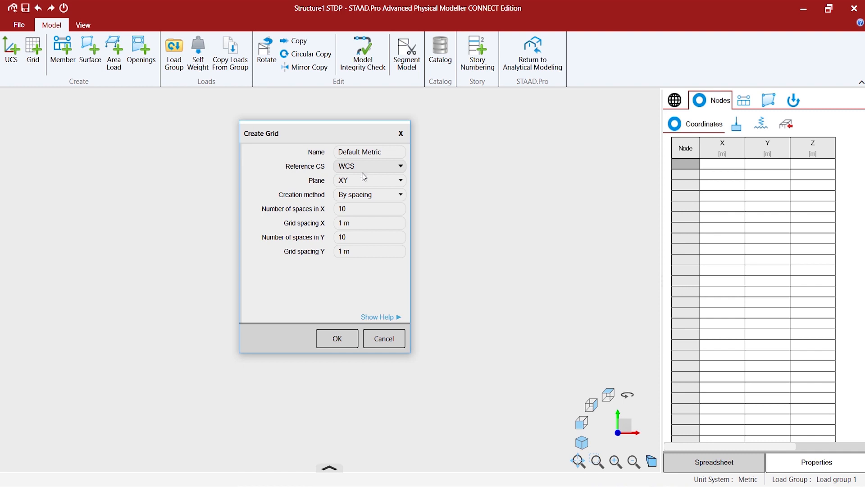
left_click(399, 180)
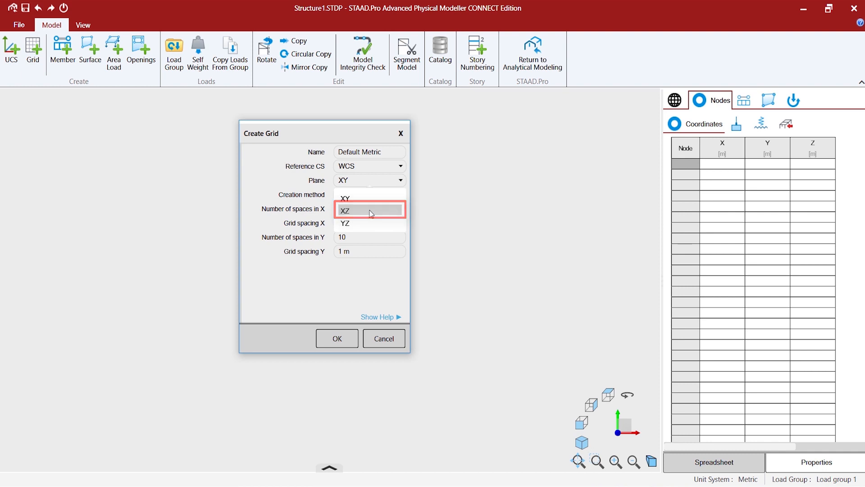
left_click(346, 210)
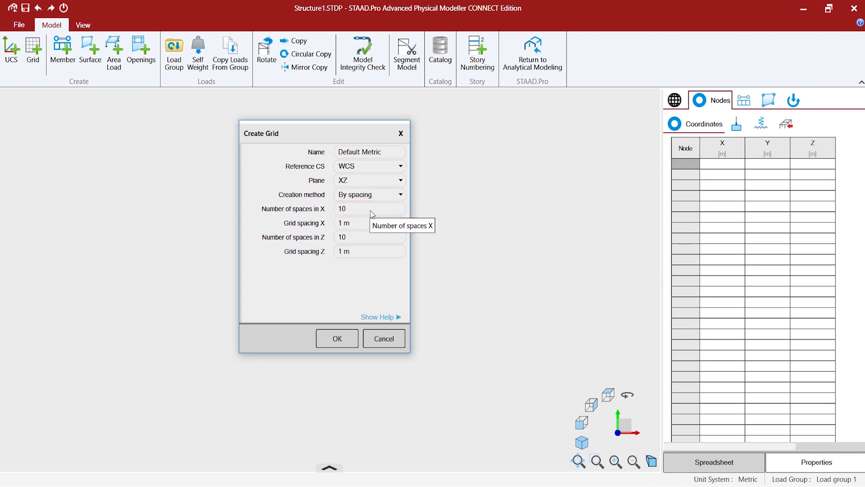
left_click(369, 209)
type("20")
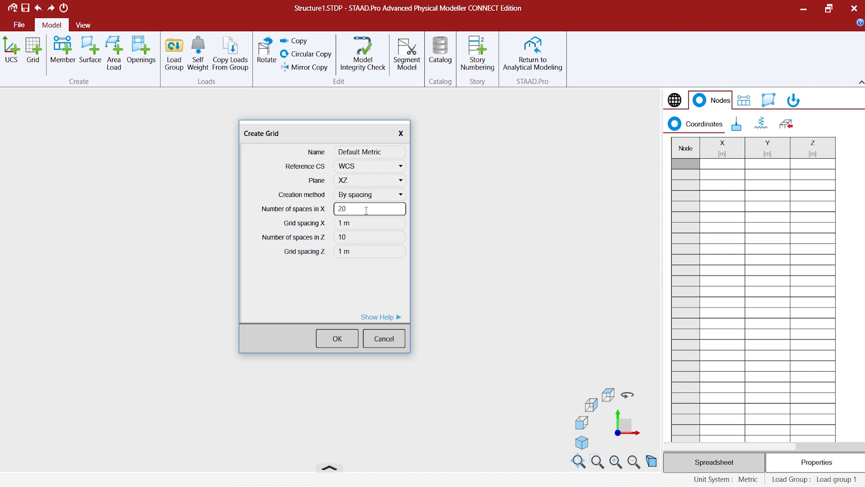
mouse_move(364, 239)
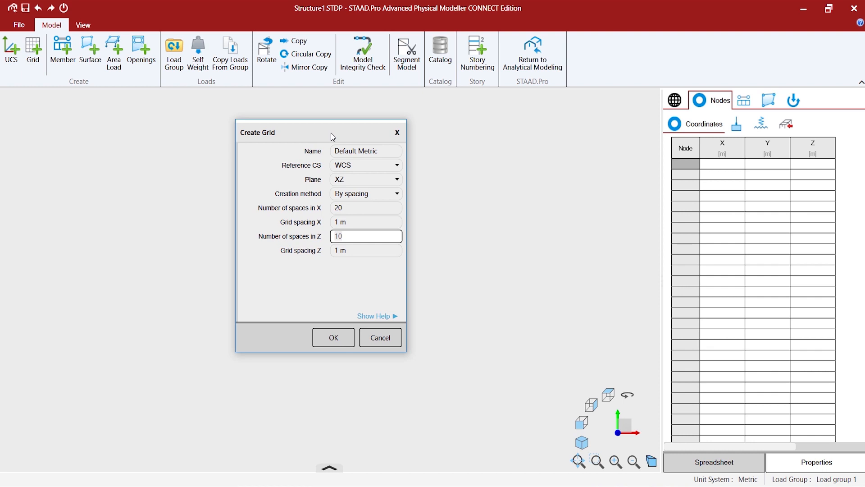
mouse_move(360, 215)
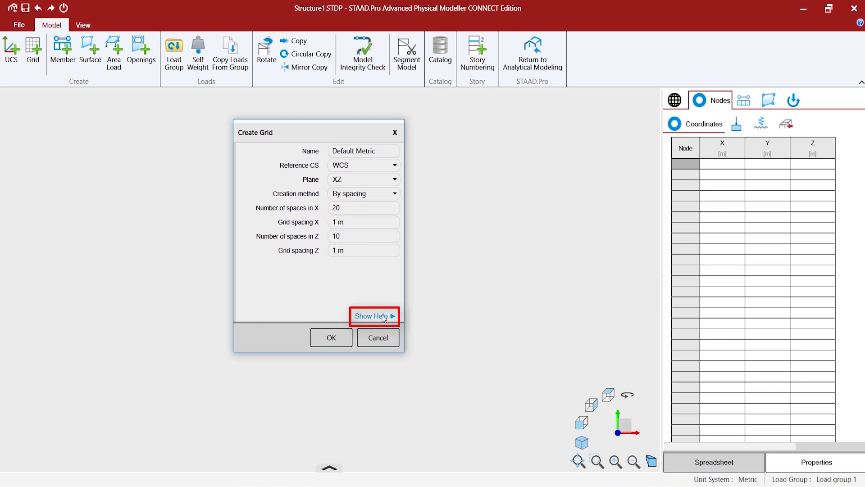
Step: Read the grid settings help, including spaces in X, then hide the help
left_click(373, 315)
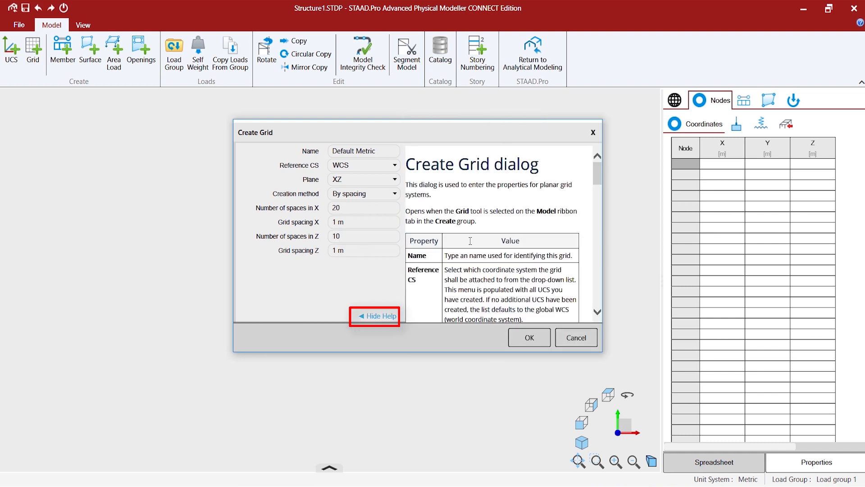
scroll("down", 3)
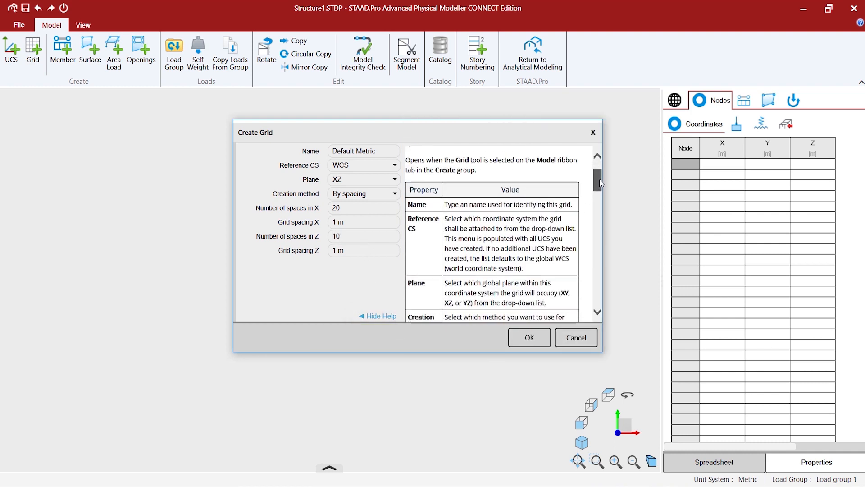
scroll("down", 3)
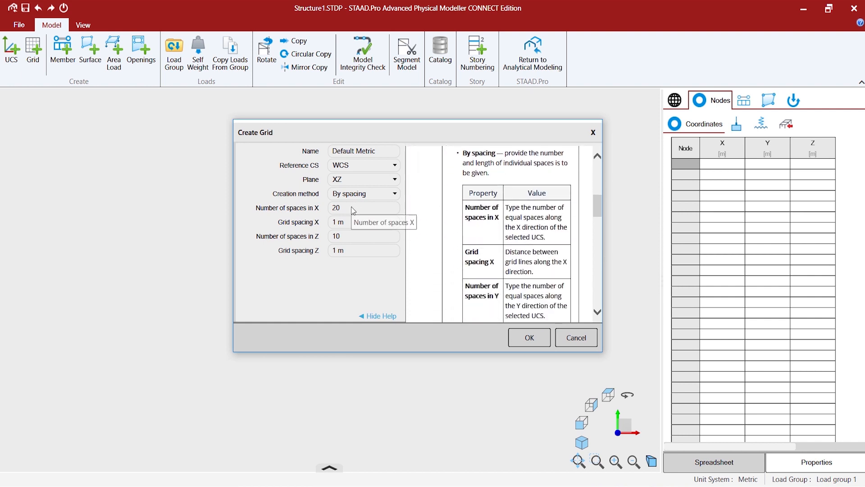
left_click(363, 207)
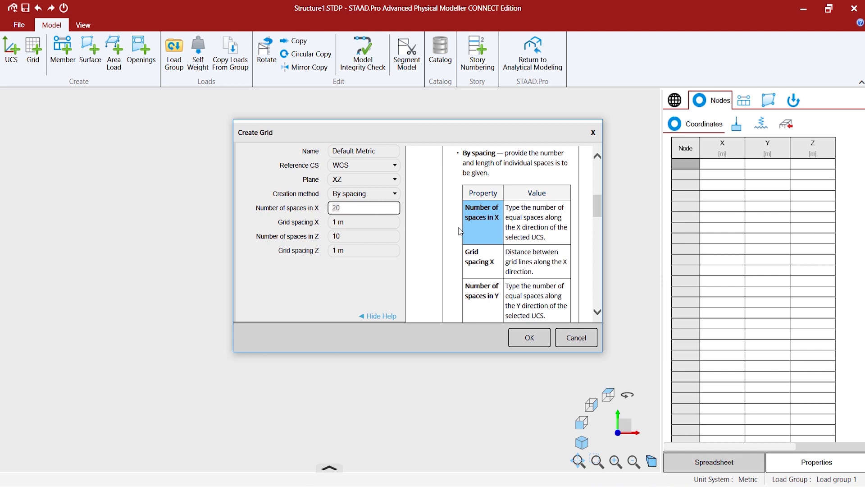
mouse_move(540, 227)
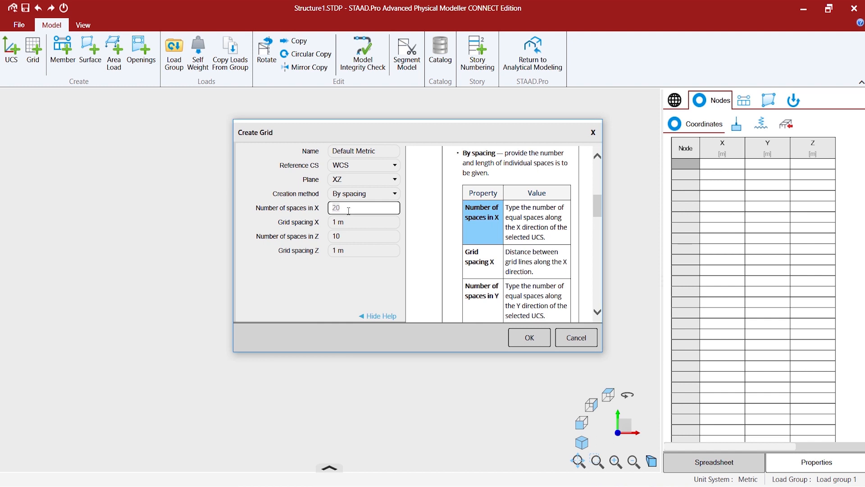
left_click(363, 151)
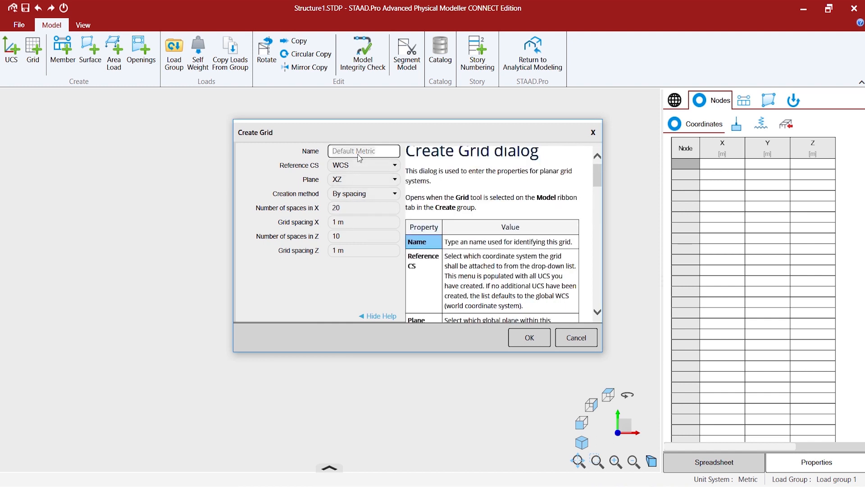
mouse_move(476, 276)
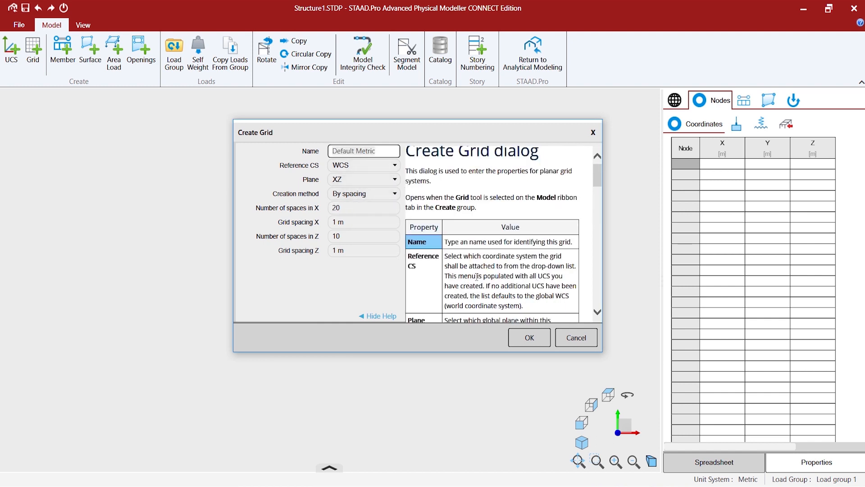
left_click(376, 315)
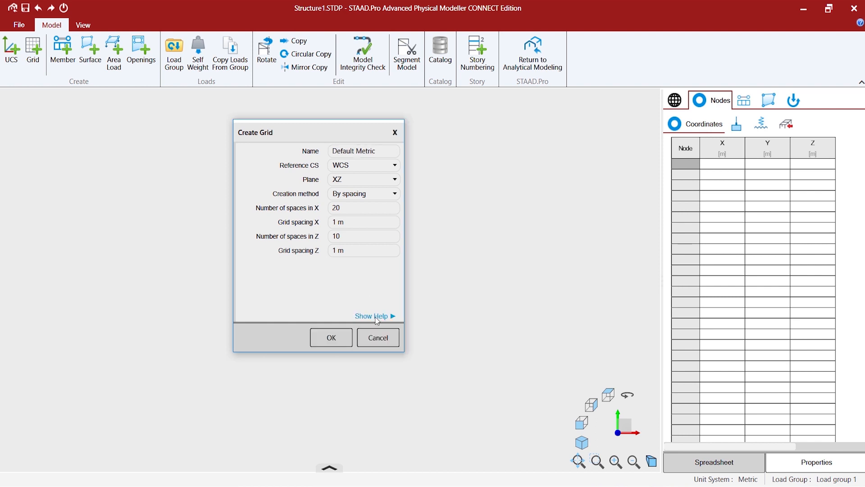
mouse_move(308, 200)
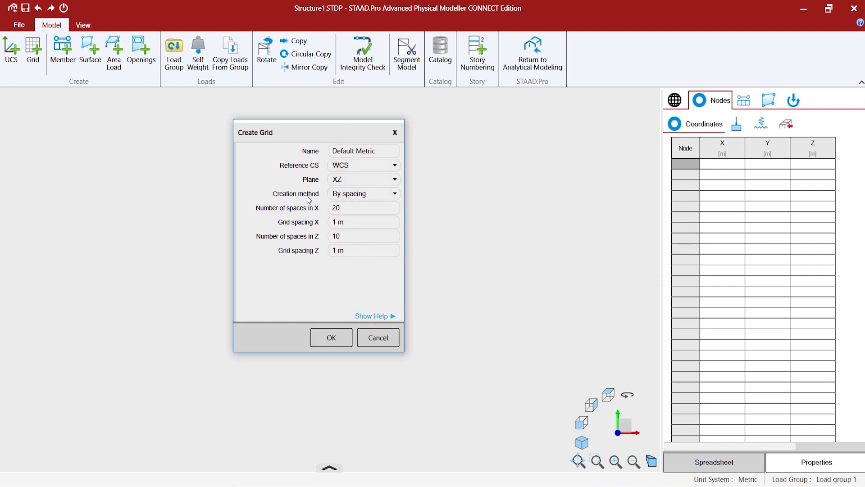
Step: Generate the 20 by 10 grid at 1 m spacing on the XZ plane
left_click(330, 337)
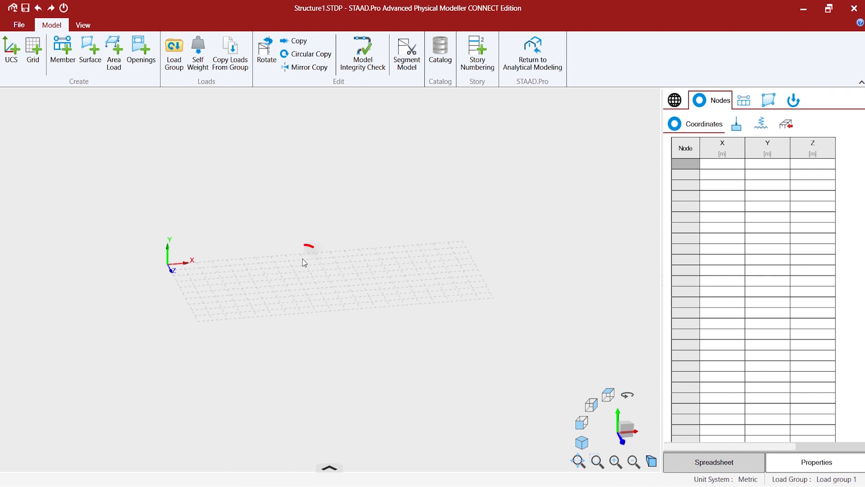
Step: Create coordinate system UCS 1 with its origin at X = -10
left_click(304, 261)
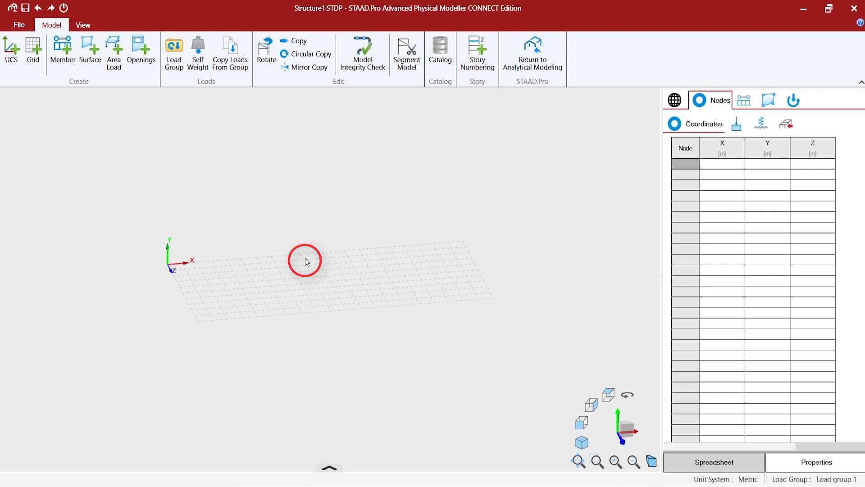
mouse_move(11, 50)
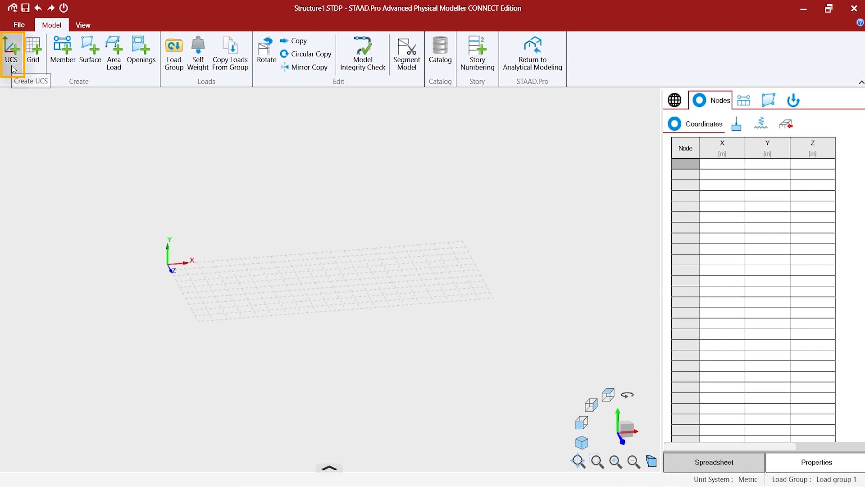
left_click(10, 52)
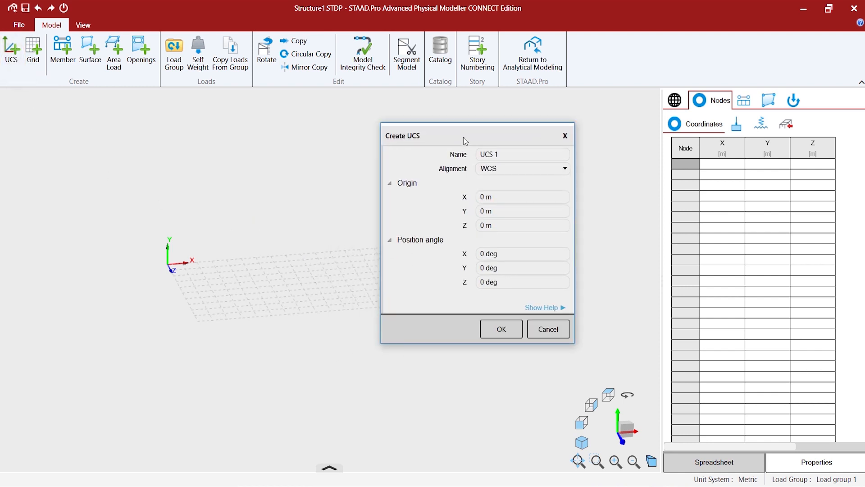
left_click(521, 197)
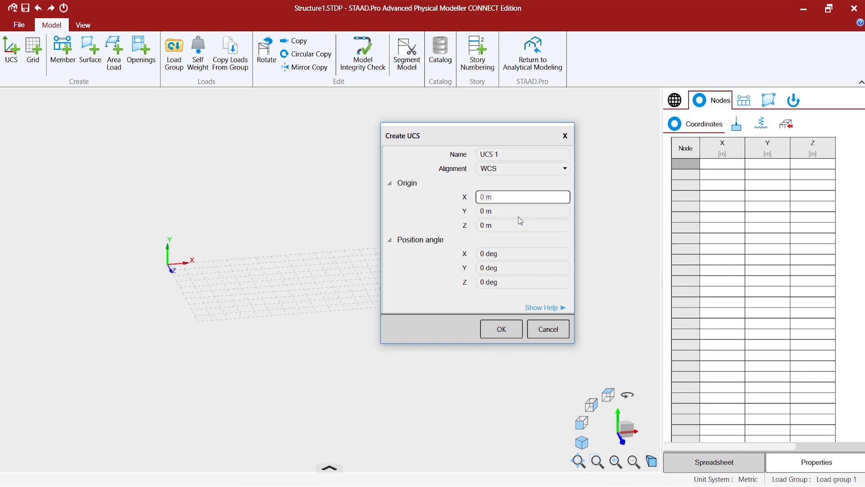
type("-10")
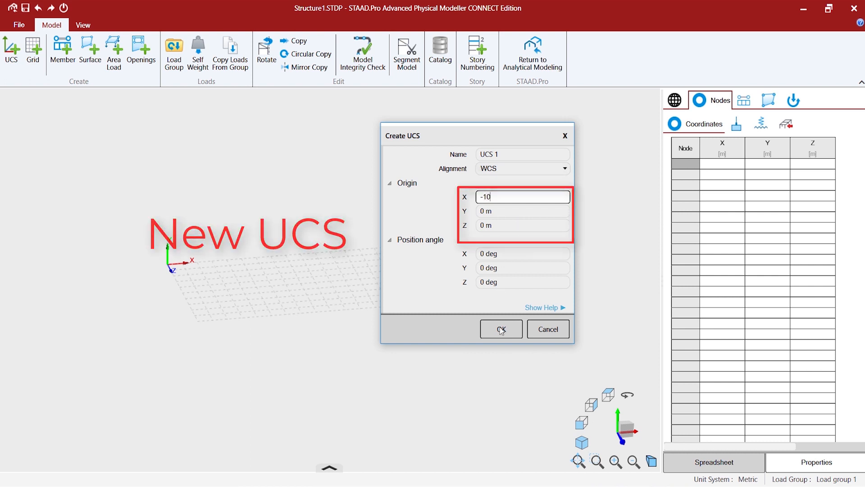
left_click(500, 328)
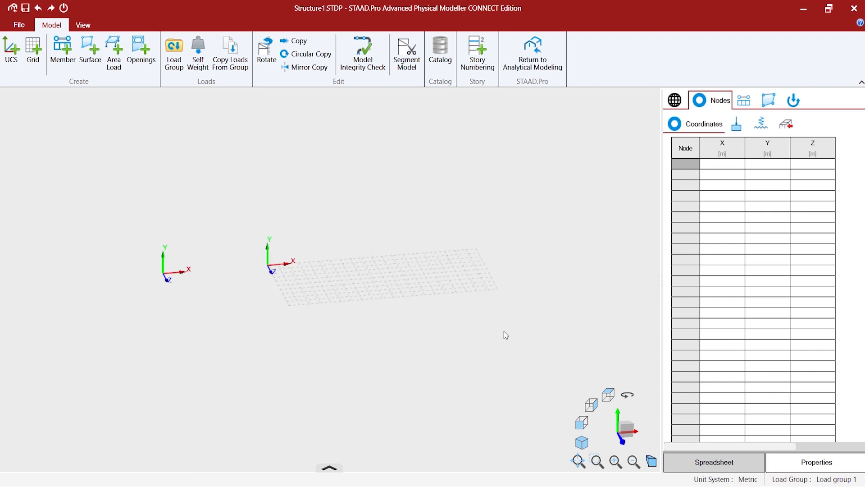
mouse_move(370, 260)
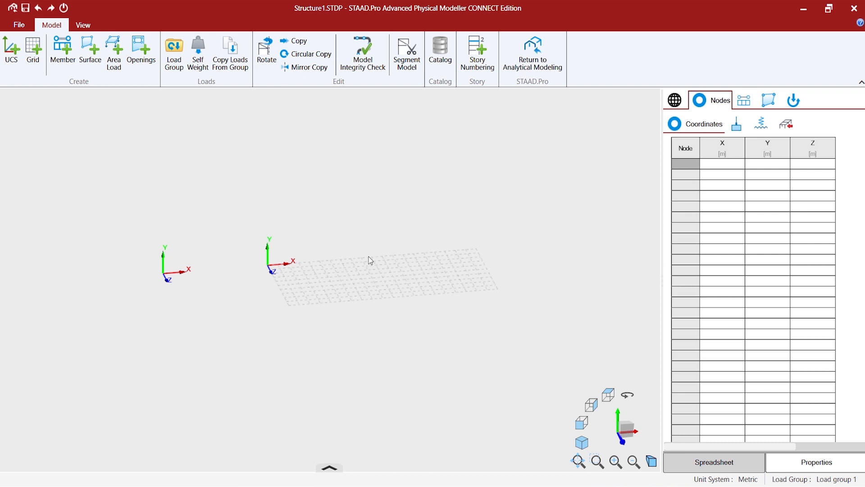
Step: In the Reference grid list, assign grid 1 to UCS 1
left_click(674, 100)
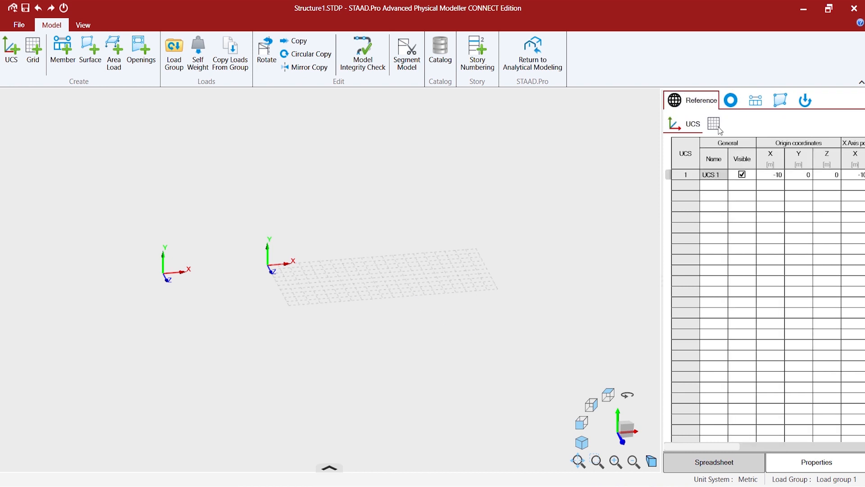
left_click(715, 123)
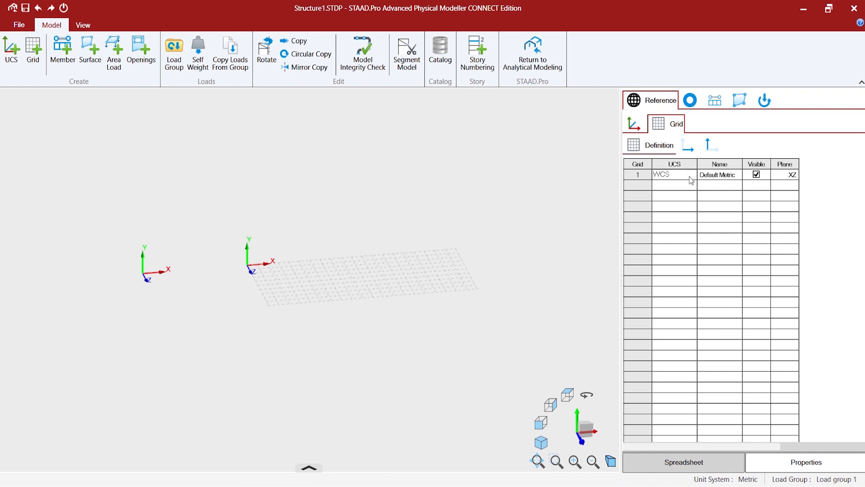
left_click(674, 175)
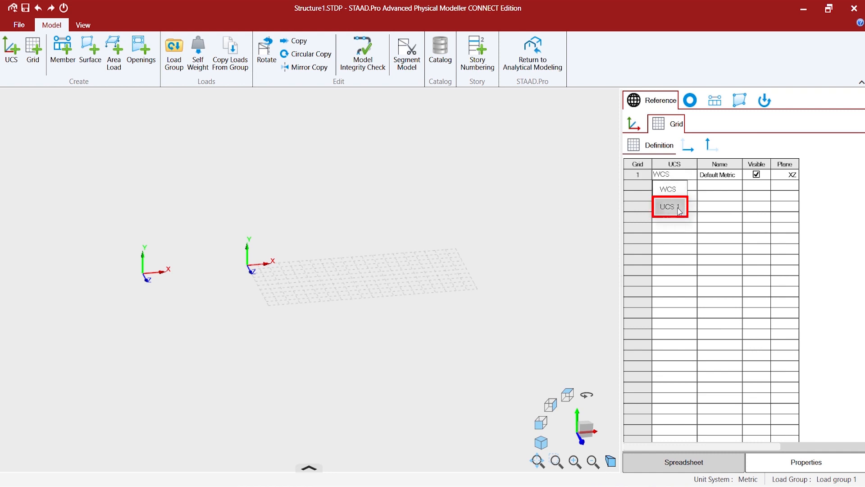
left_click(669, 207)
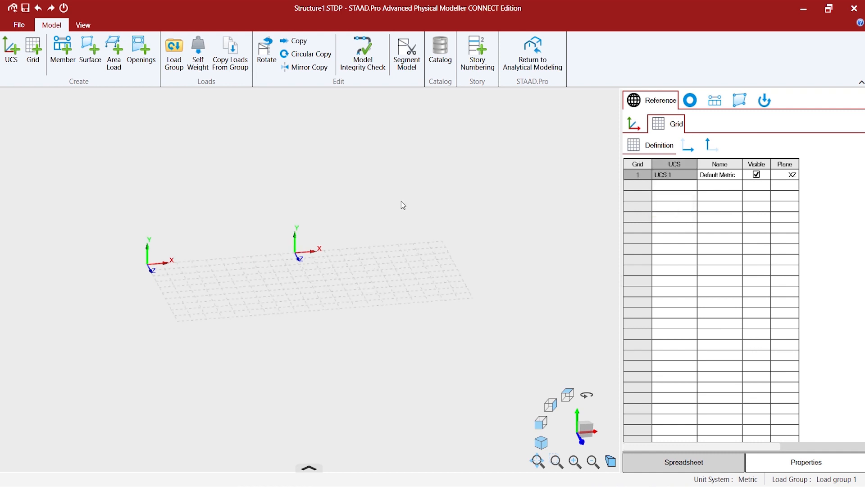
mouse_move(329, 253)
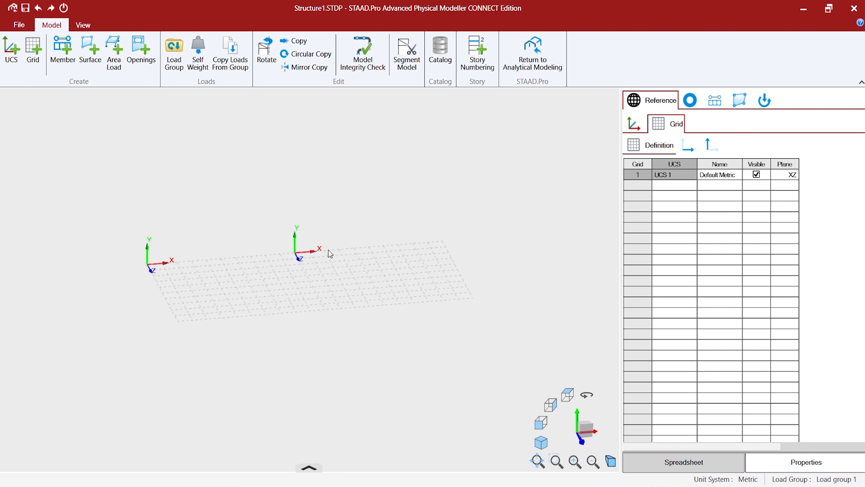
mouse_move(379, 285)
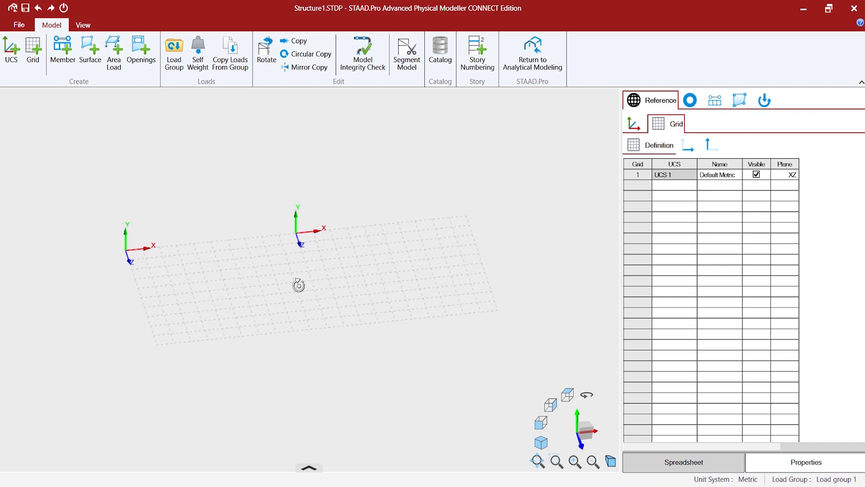
mouse_move(291, 268)
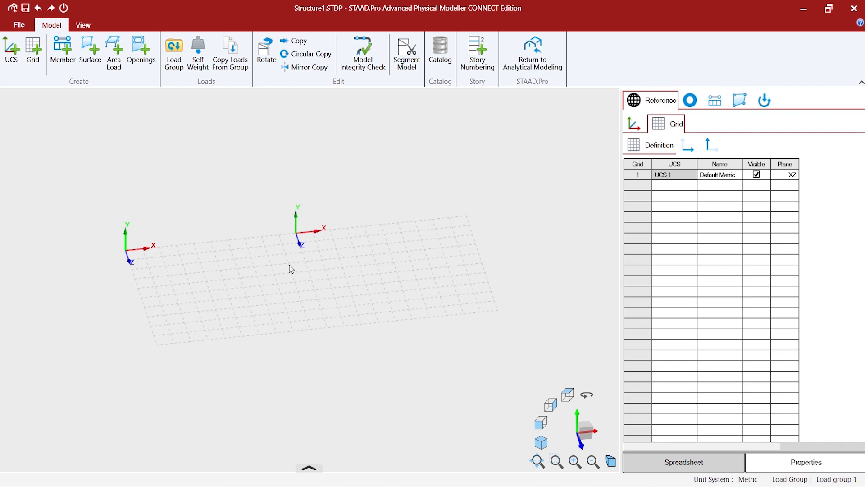
mouse_move(172, 189)
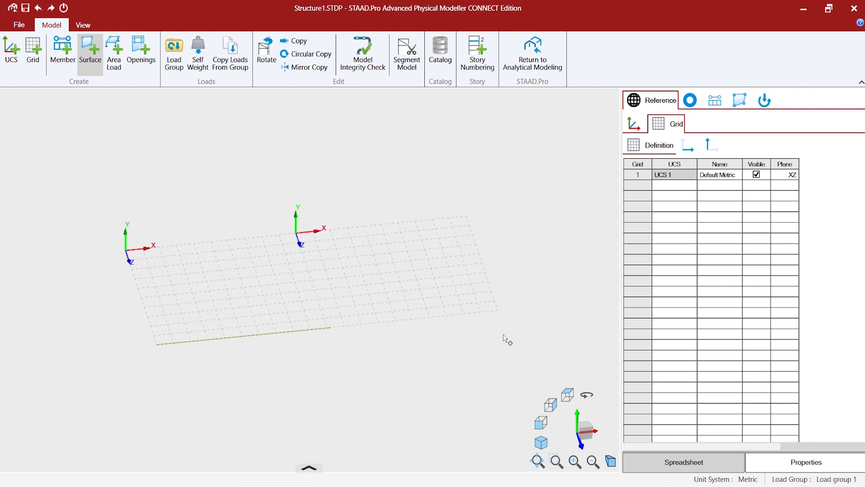
Step: Trace the slab surface on grid points, with a rectangular notch at the back edge
left_click(329, 230)
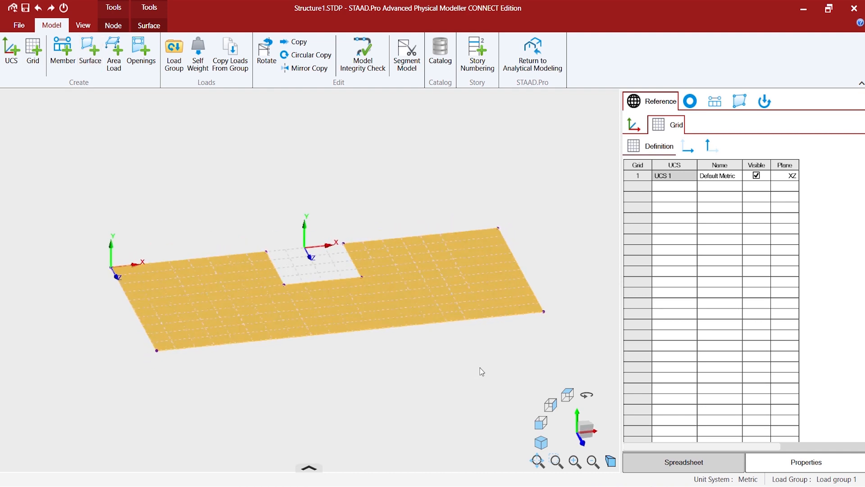
mouse_move(280, 238)
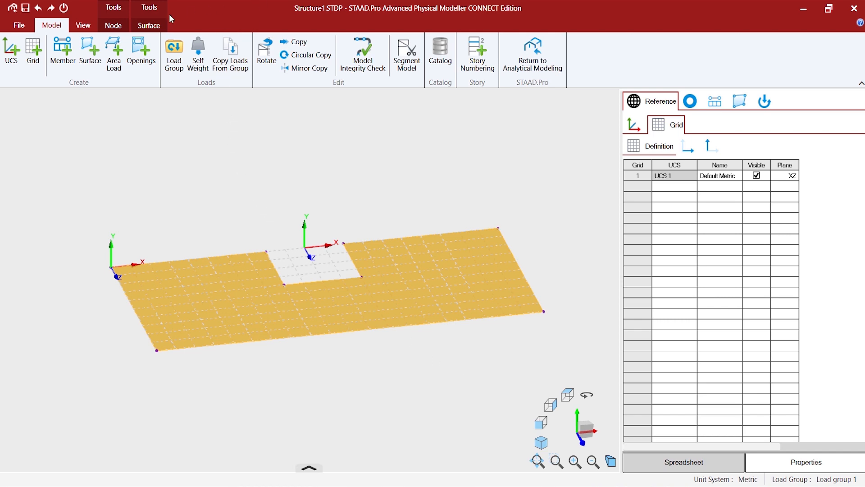
mouse_move(114, 25)
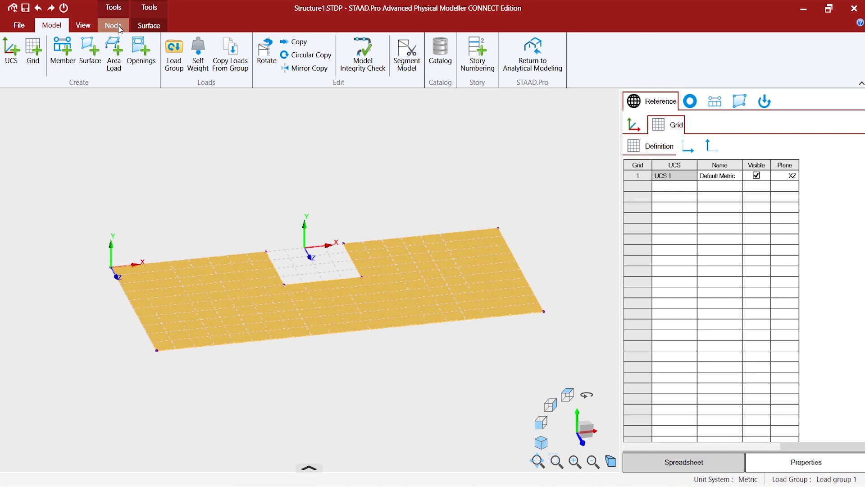
mouse_move(149, 26)
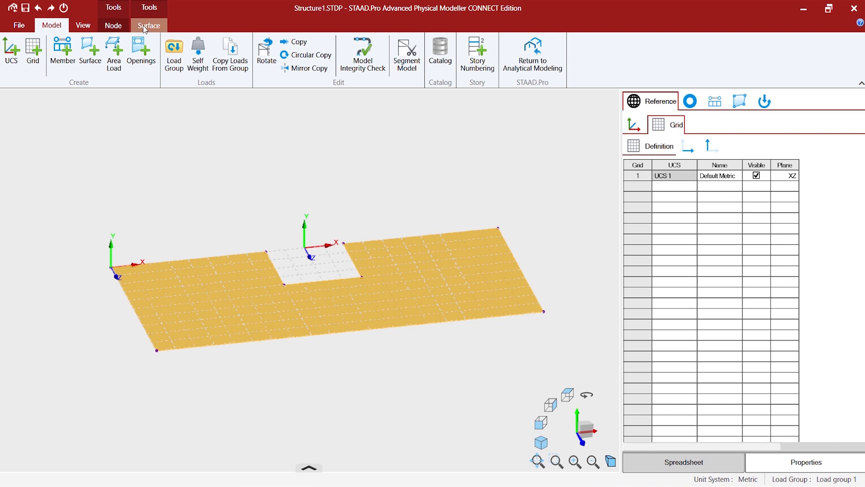
Step: Show Surface 1's properties table for material, thickness and mesh size
left_click(148, 25)
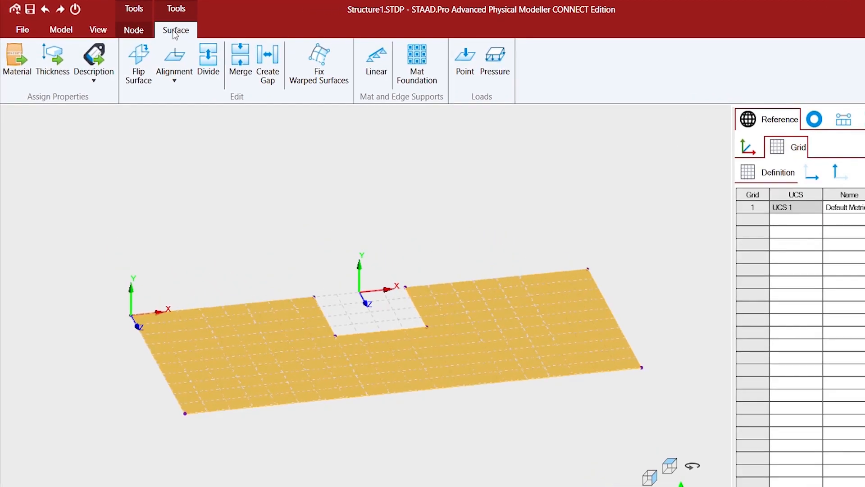
left_click(175, 29)
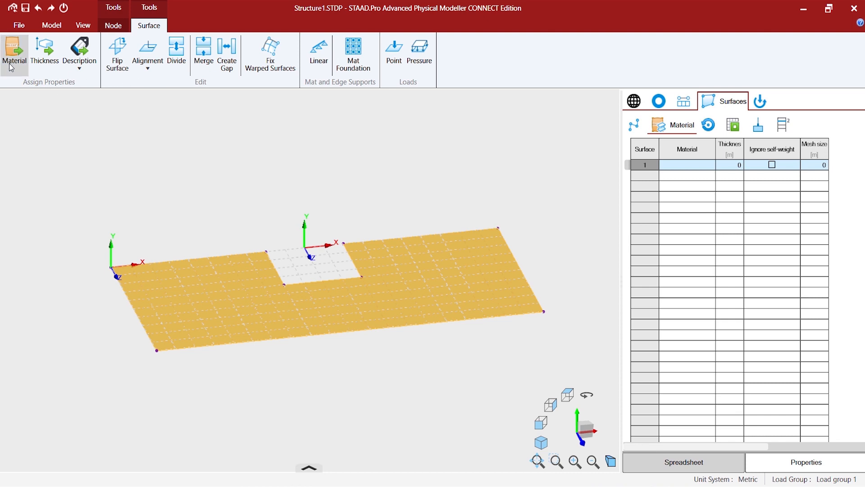
left_click(15, 54)
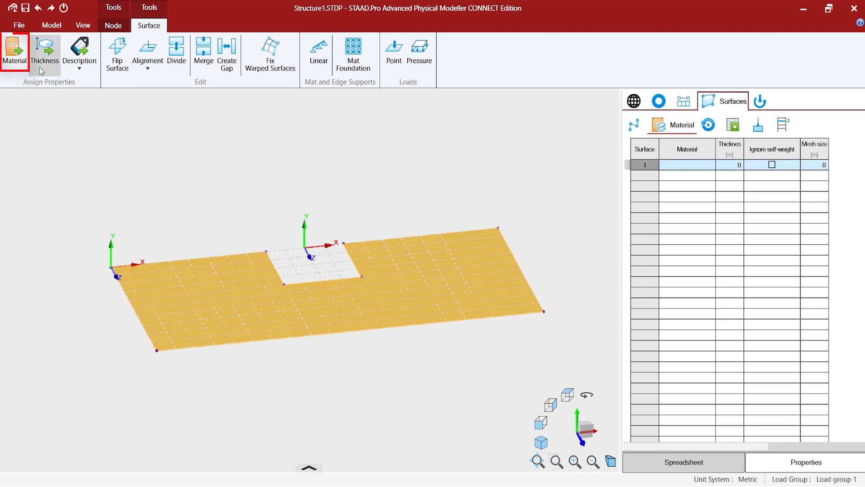
mouse_move(646, 307)
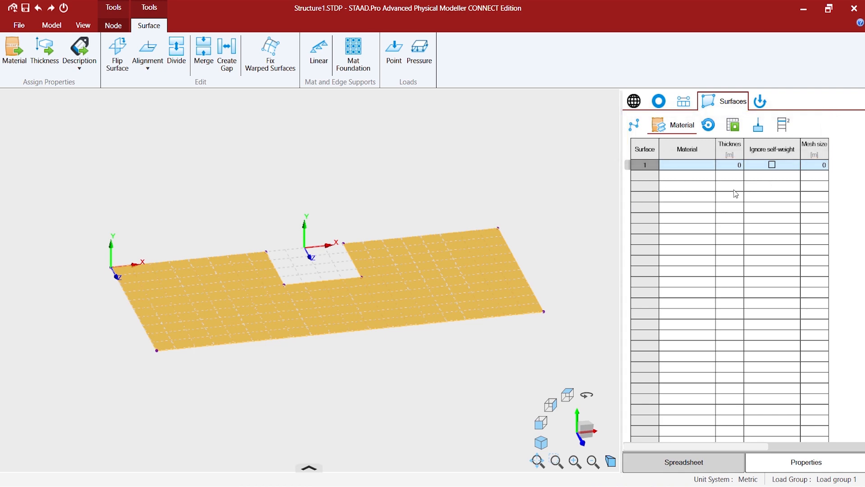
mouse_move(614, 238)
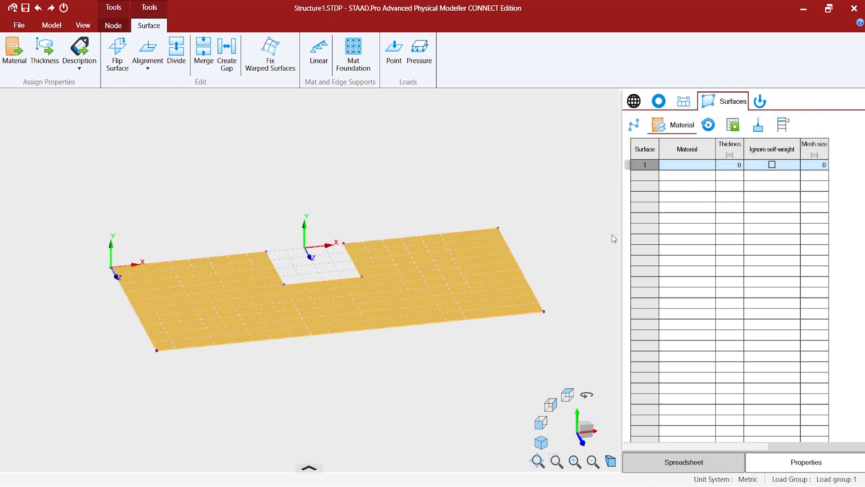
mouse_move(567, 238)
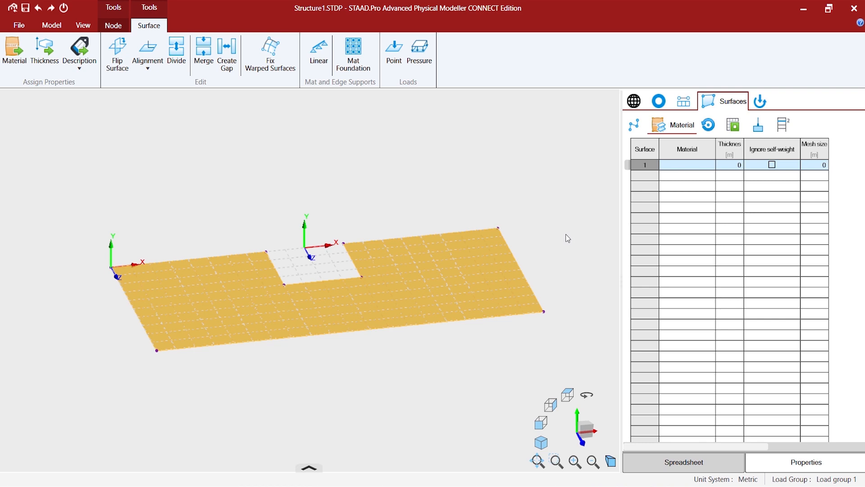
mouse_move(440, 188)
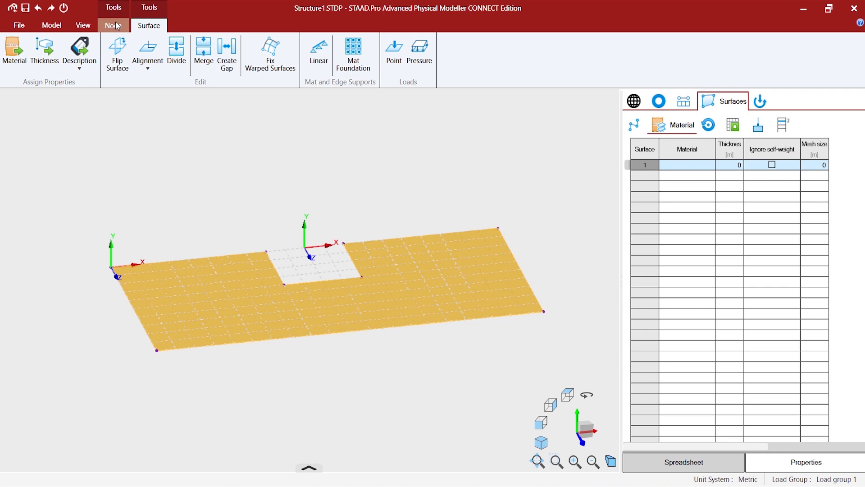
Step: Look over the Node tab tools, then return to the Model ribbon
left_click(113, 25)
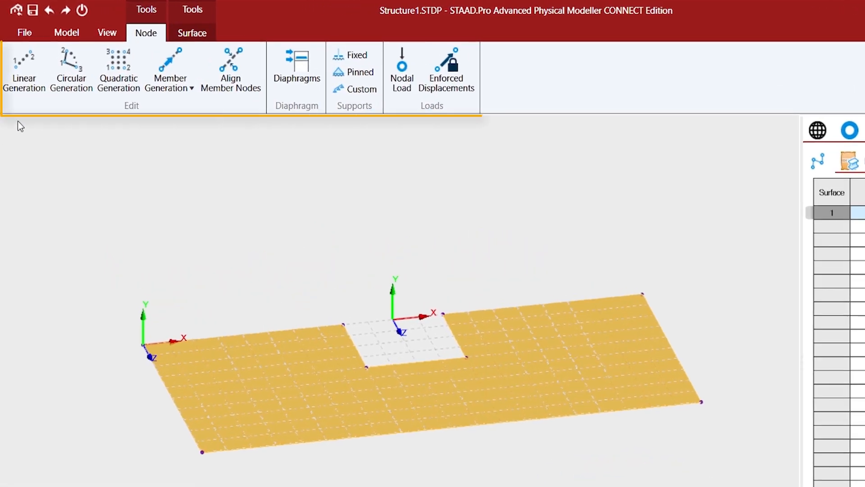
mouse_move(118, 69)
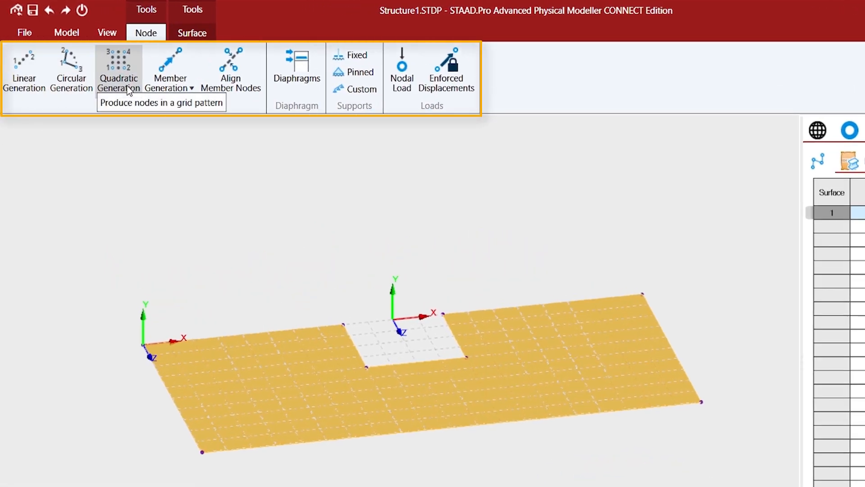
mouse_move(374, 108)
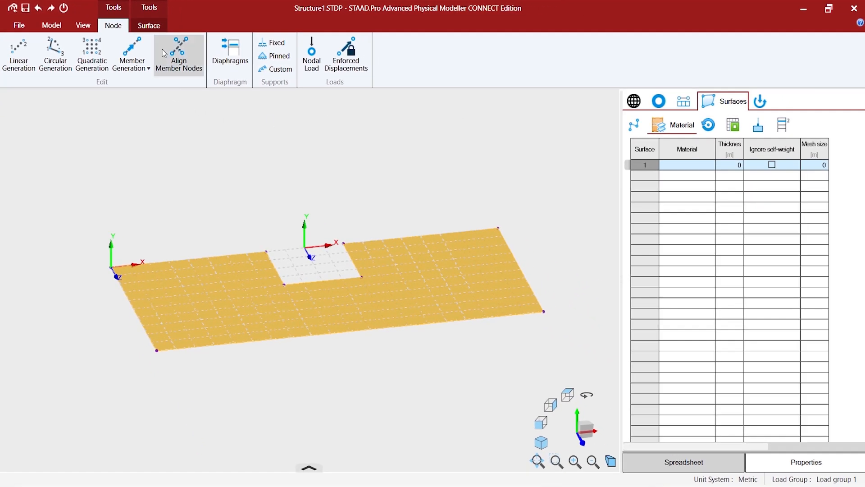
mouse_move(126, 28)
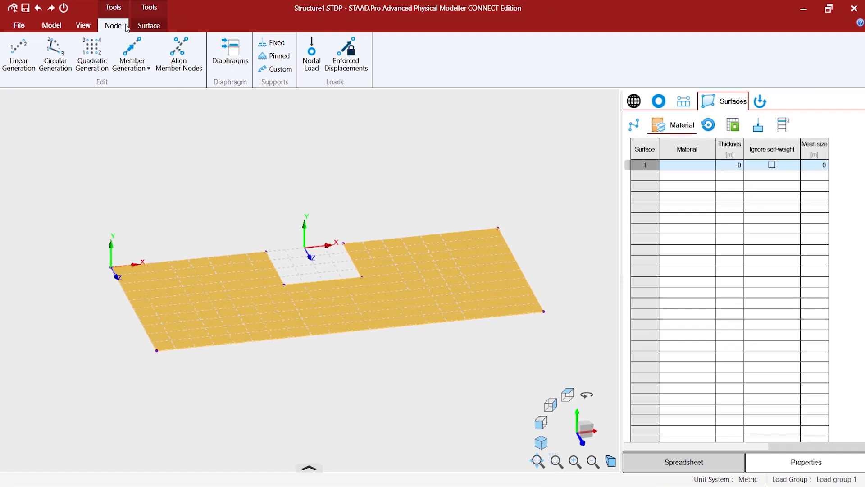
mouse_move(149, 25)
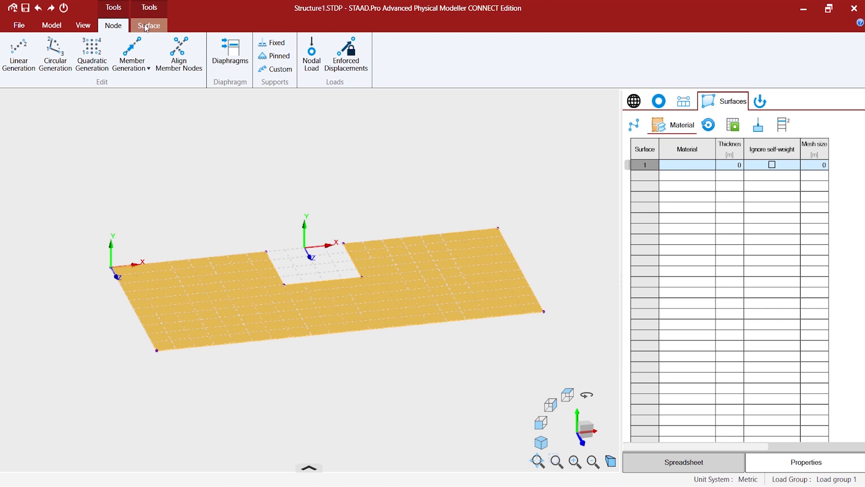
left_click(51, 25)
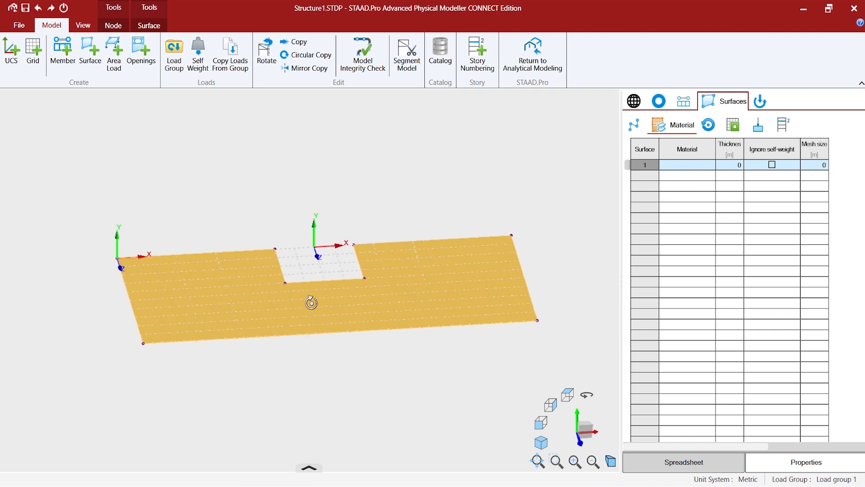
left_click(658, 101)
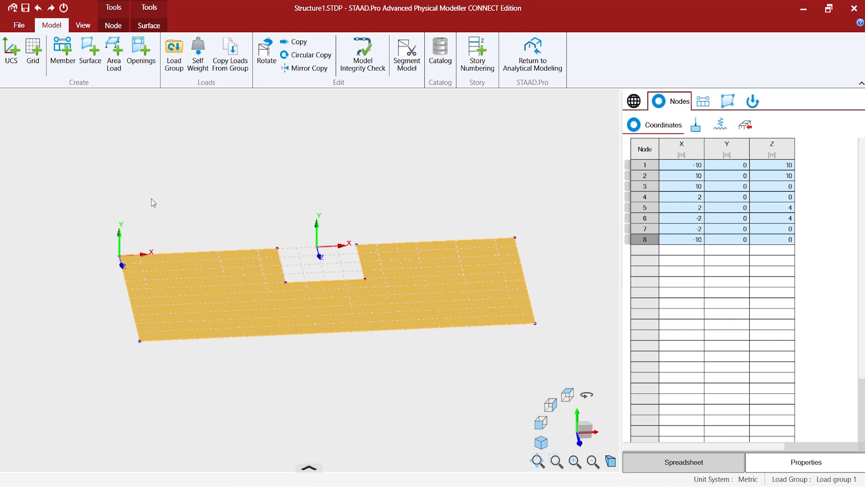
mouse_move(95, 213)
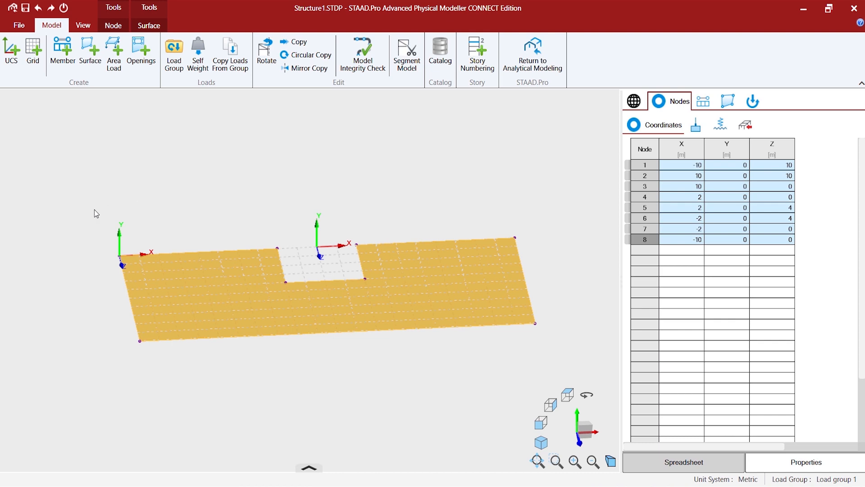
mouse_move(504, 228)
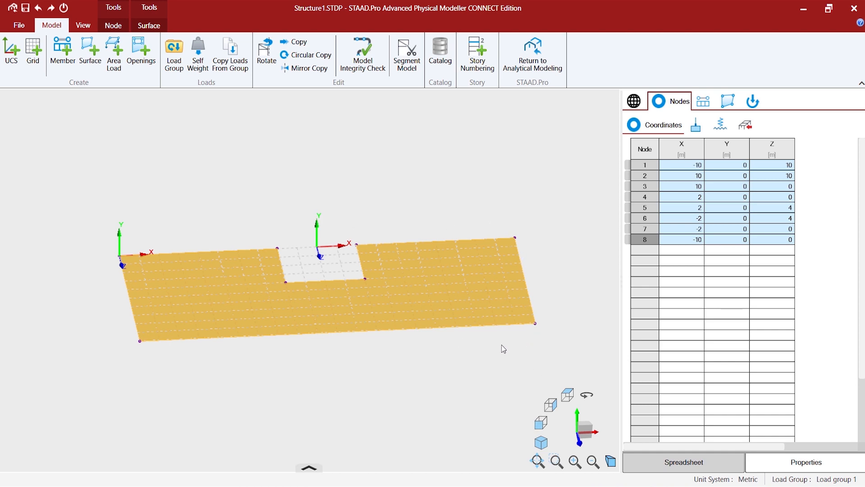
left_click(669, 101)
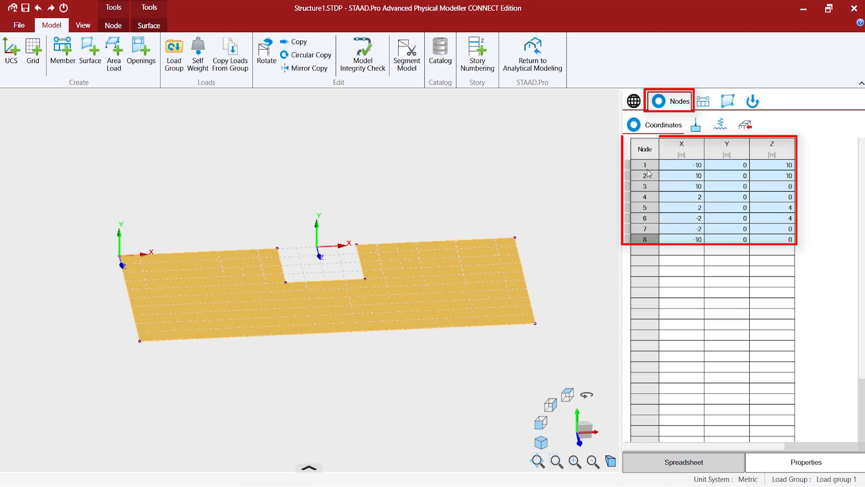
mouse_move(649, 235)
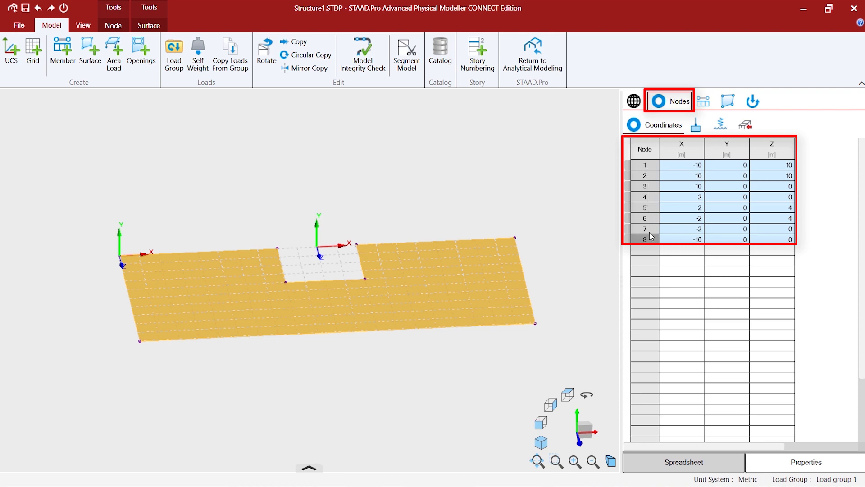
left_click(725, 101)
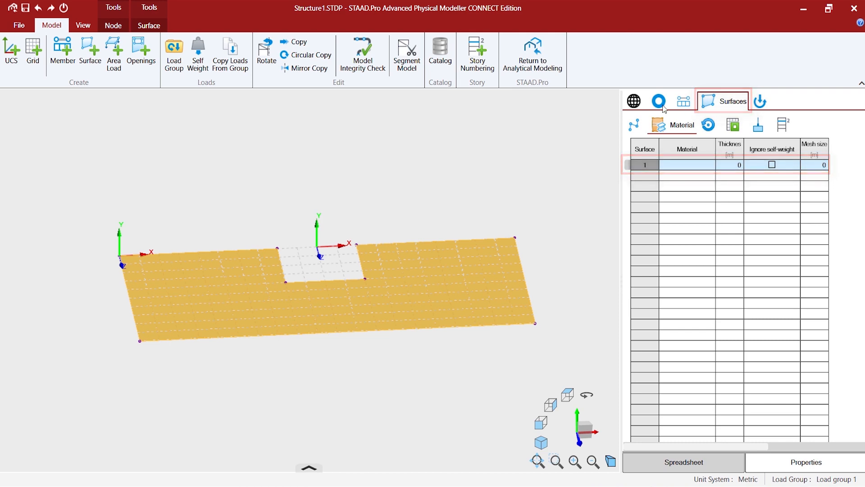
left_click(658, 101)
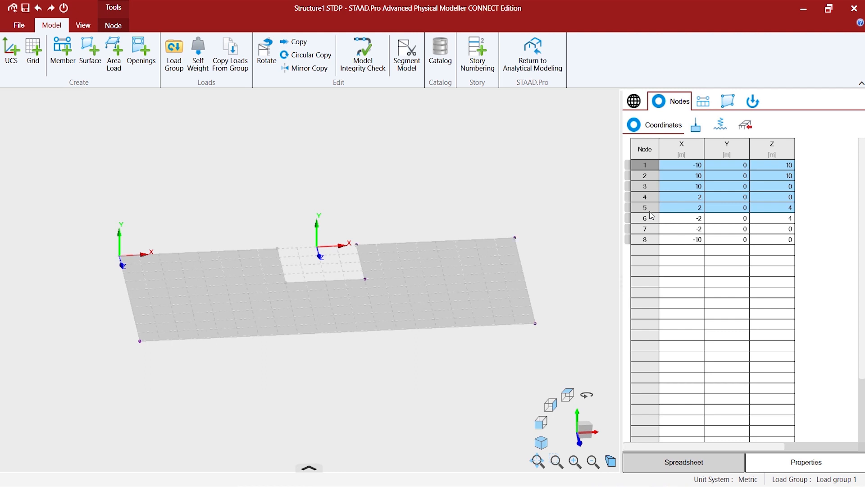
mouse_move(562, 312)
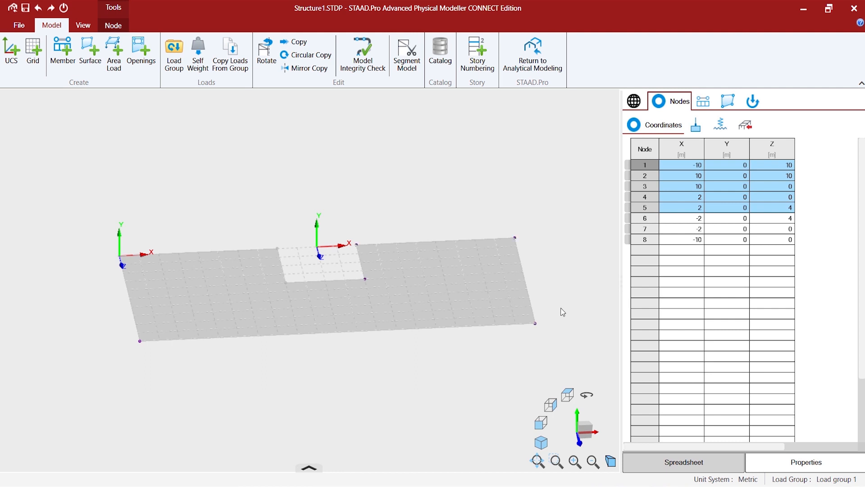
mouse_move(539, 348)
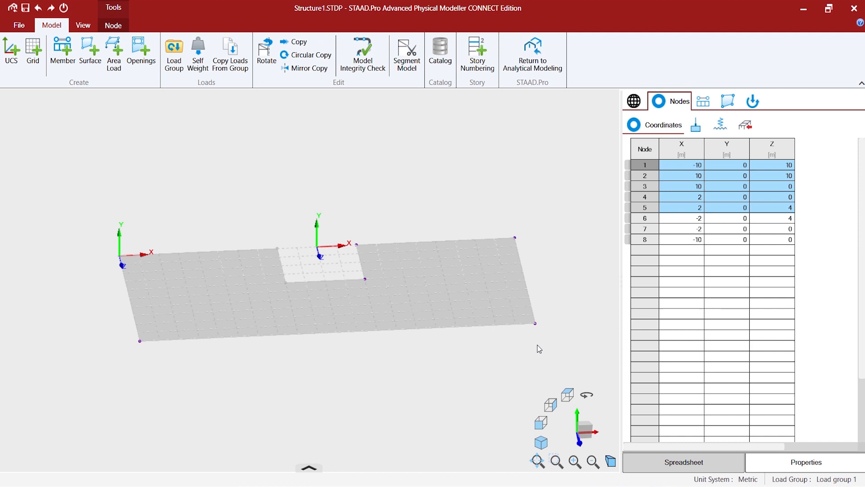
mouse_move(357, 175)
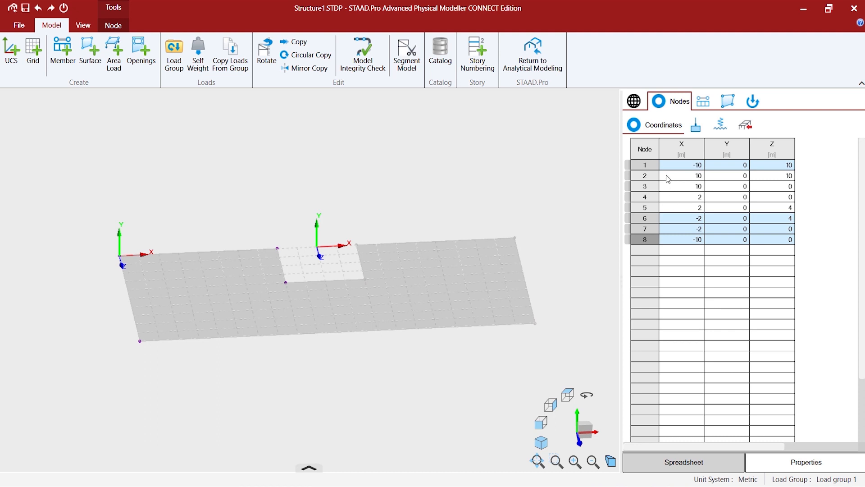
mouse_move(674, 260)
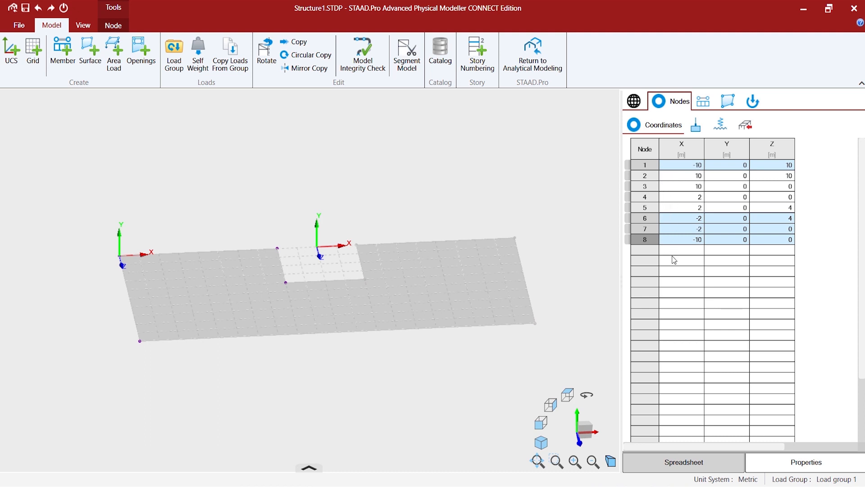
mouse_move(593, 266)
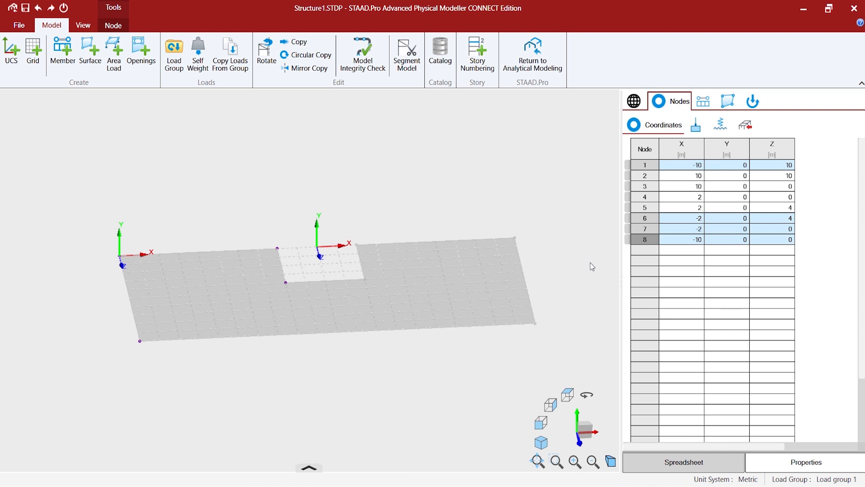
mouse_move(610, 255)
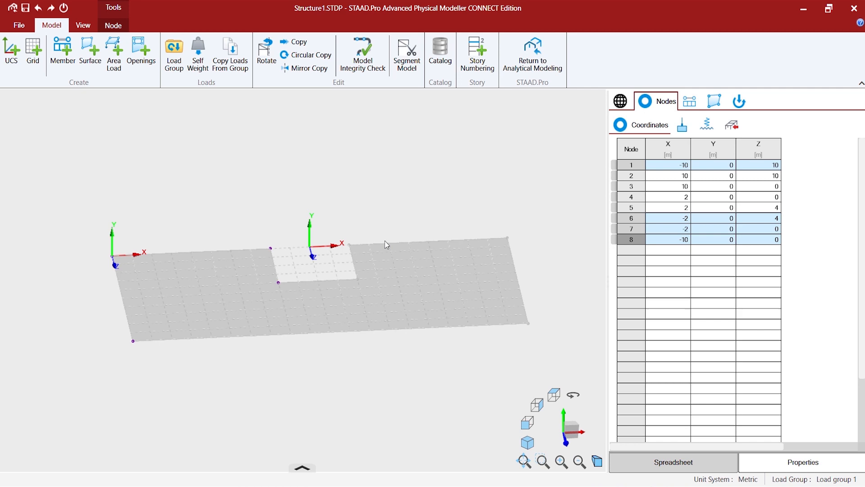
left_click(713, 101)
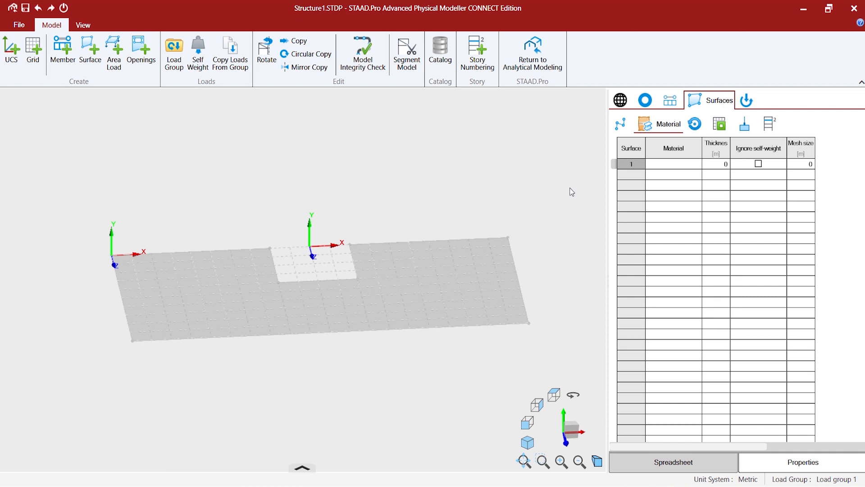
Step: Select the notched slab to list its eight node coordinates
left_click(644, 100)
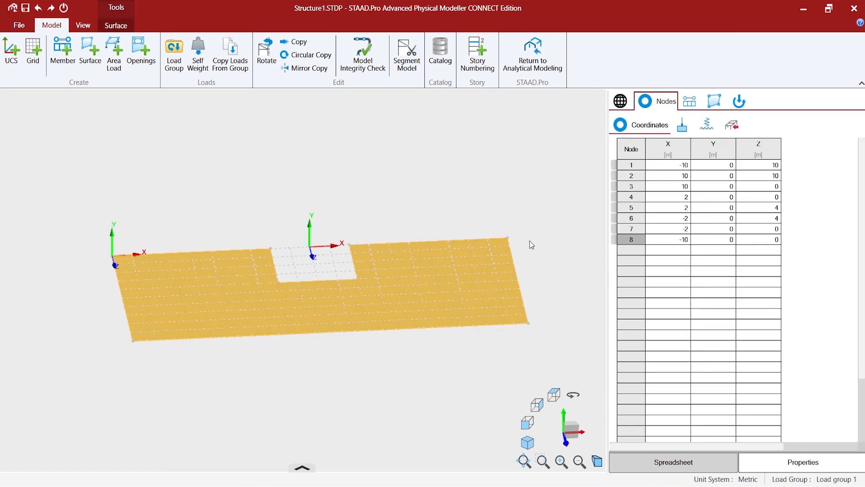
mouse_move(71, 189)
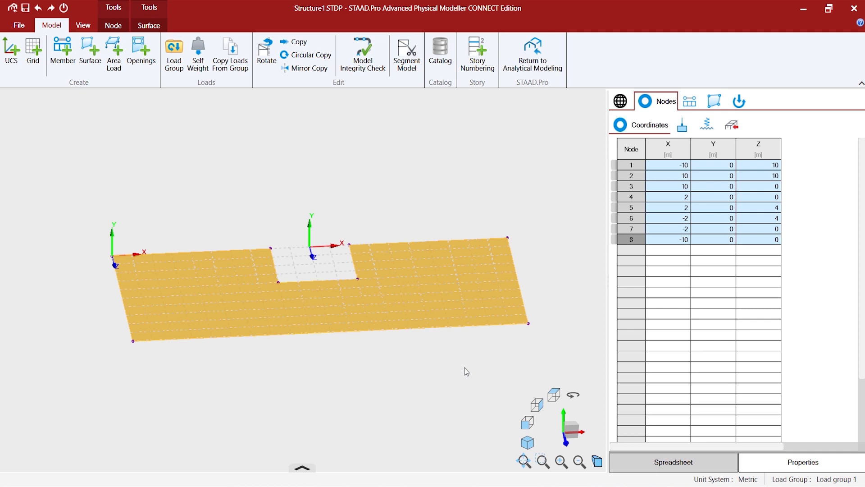
mouse_move(433, 371)
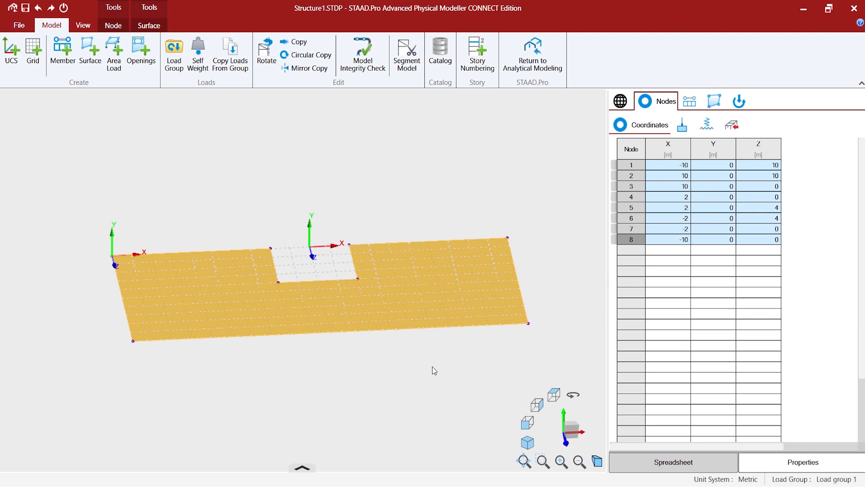
mouse_move(607, 297)
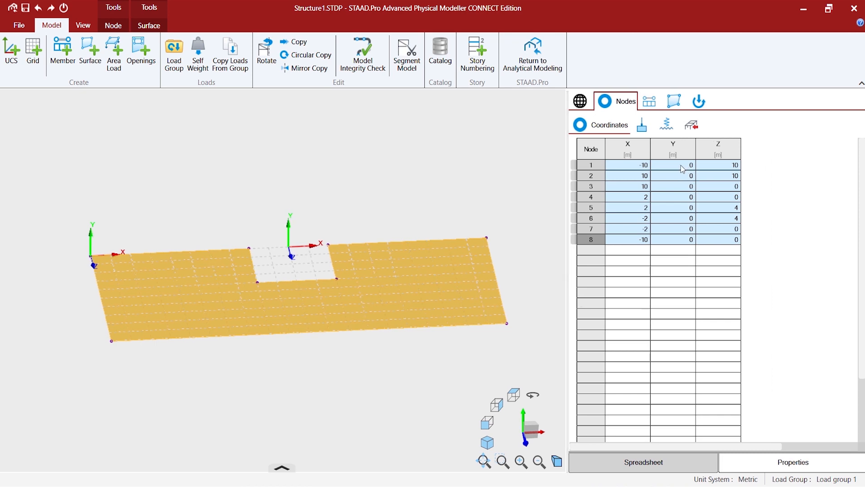
mouse_move(614, 173)
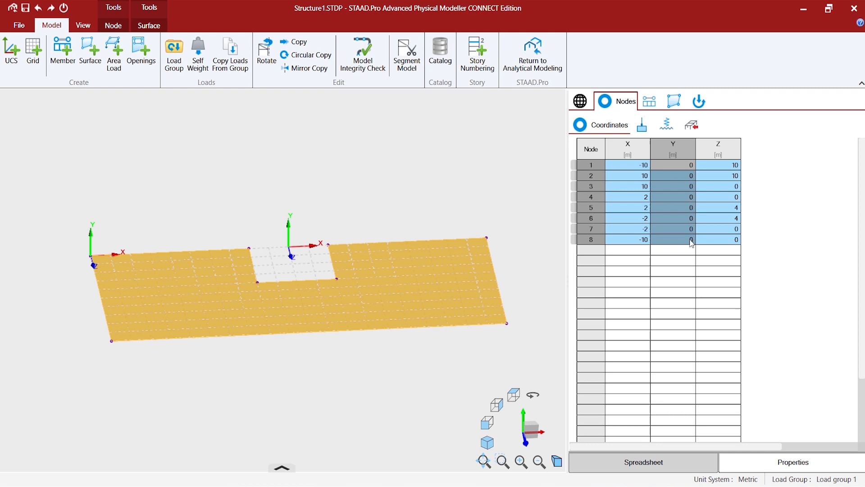
mouse_move(671, 200)
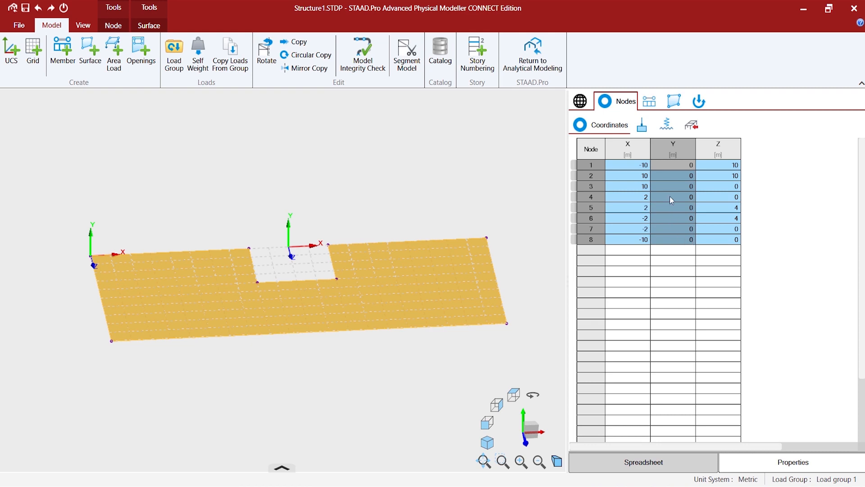
mouse_move(664, 240)
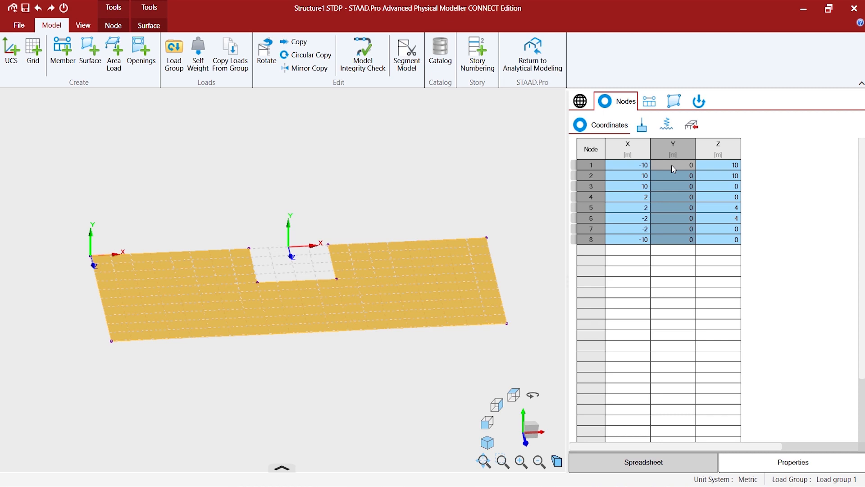
Step: Add 4 to the Y values of all eight slab nodes, lifting the slab 4 m
right_click(673, 168)
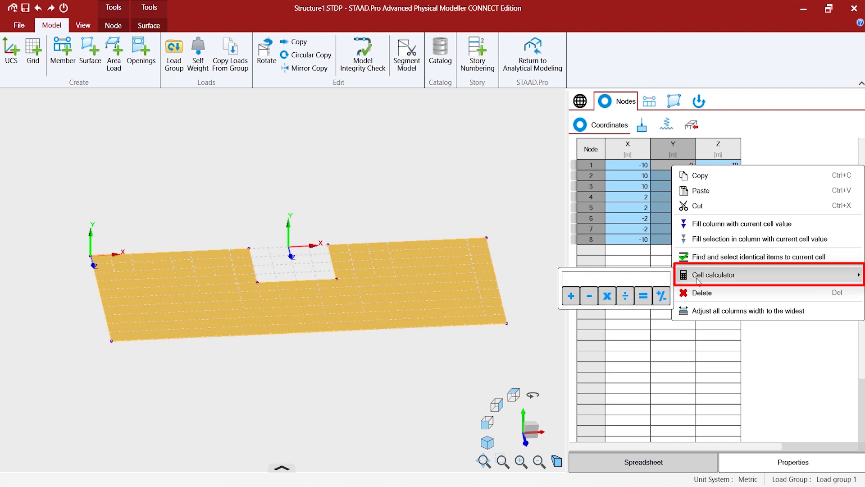
type("4")
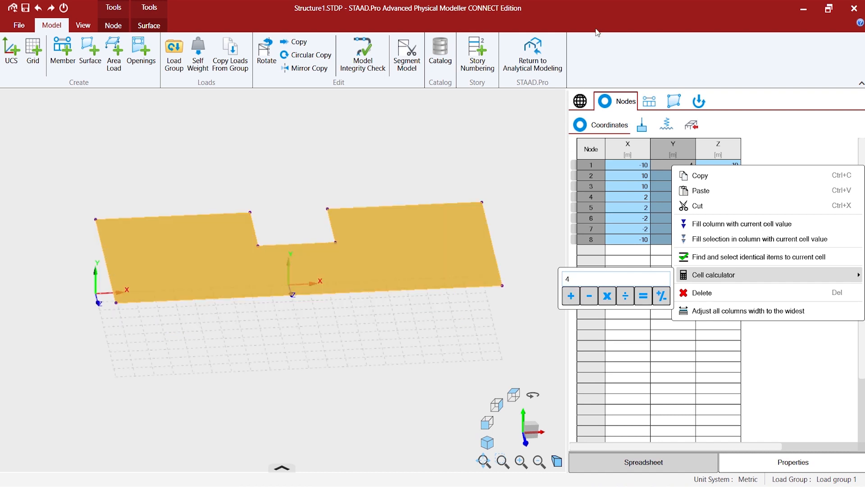
left_click(739, 223)
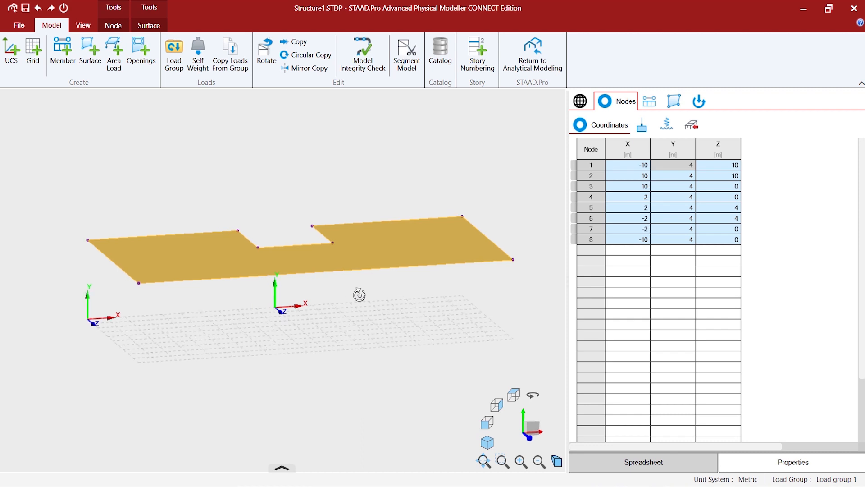
mouse_move(359, 300)
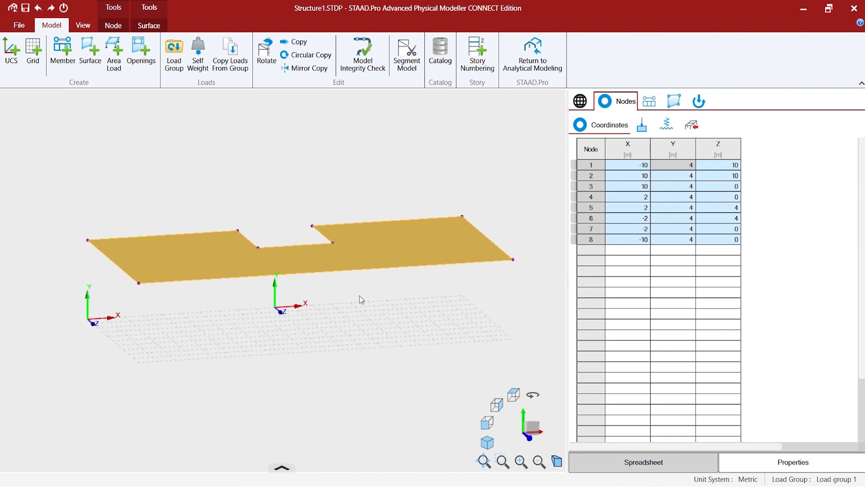
mouse_move(570, 268)
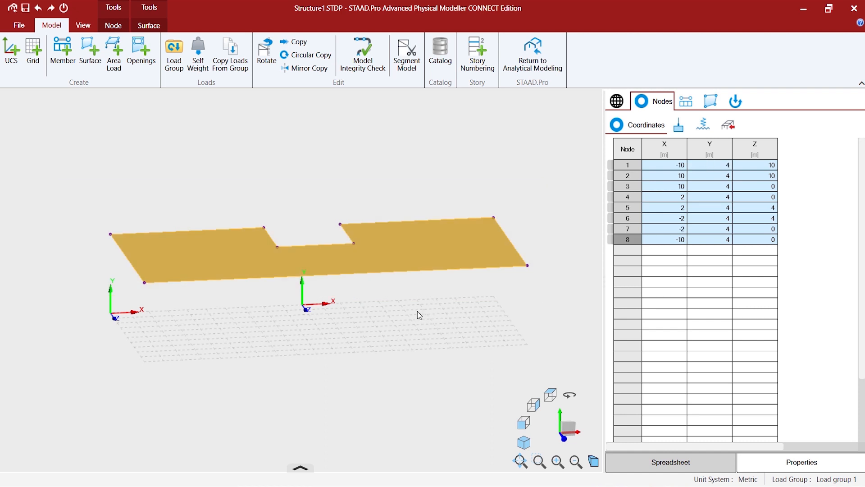
mouse_move(411, 316)
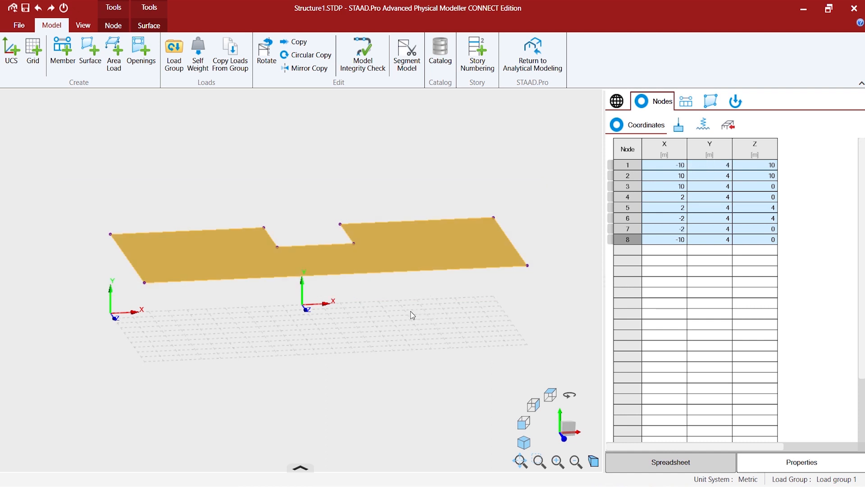
mouse_move(324, 147)
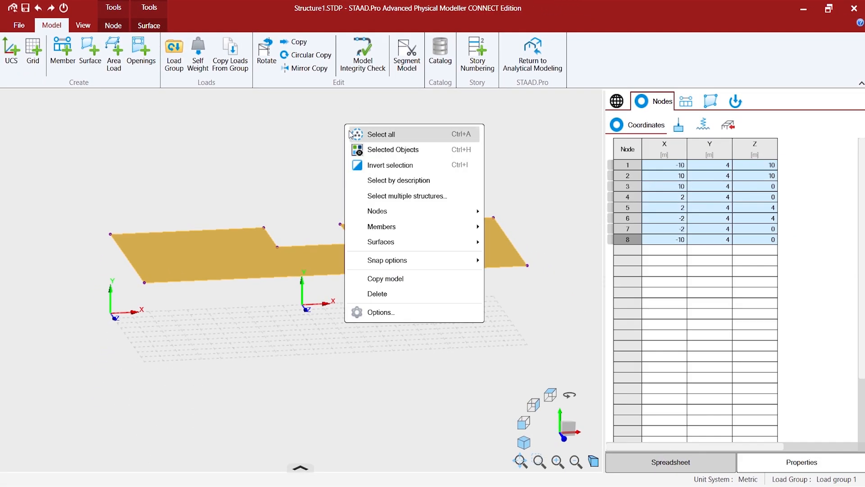
mouse_move(386, 278)
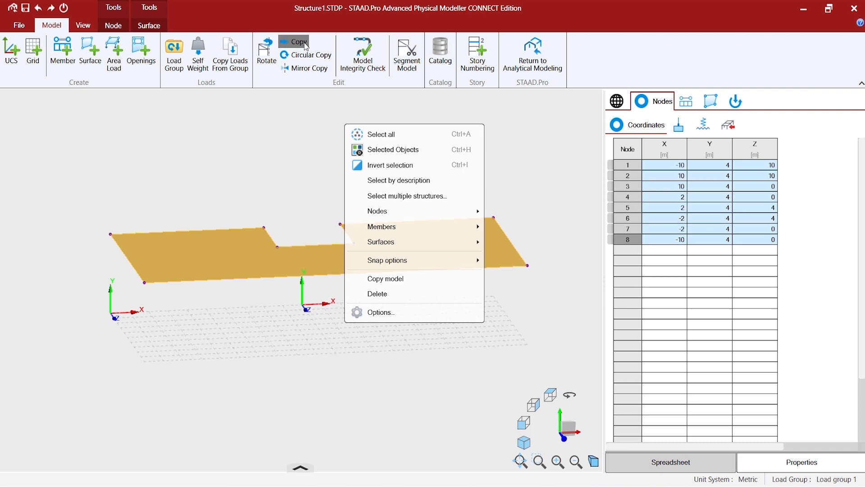
Step: Copy the notched slab 10 times along Y with 3 m spacing
left_click(386, 278)
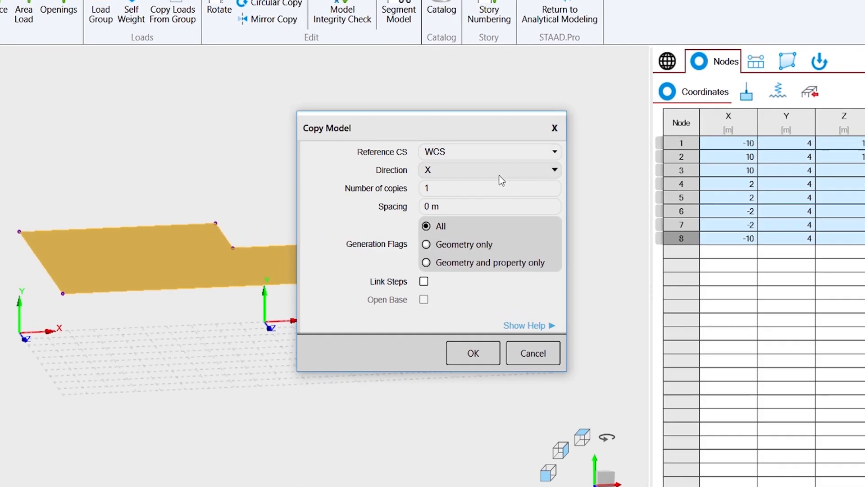
left_click(488, 170)
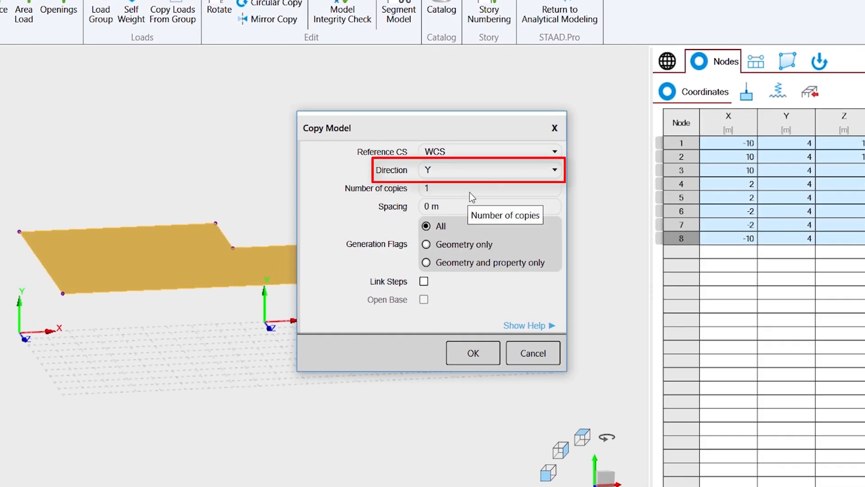
left_click(488, 188)
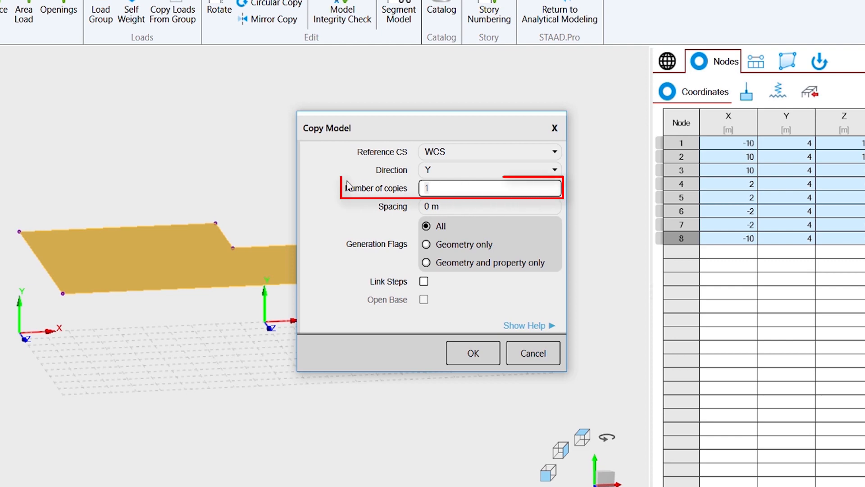
type("10")
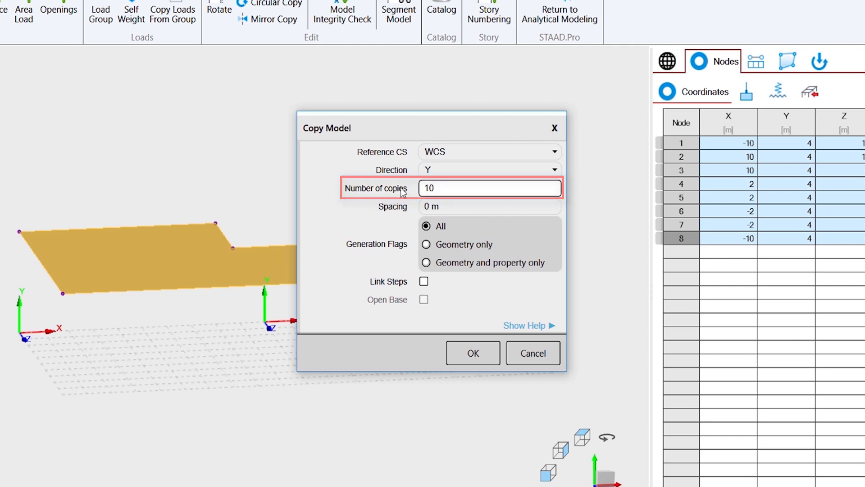
left_click(488, 206)
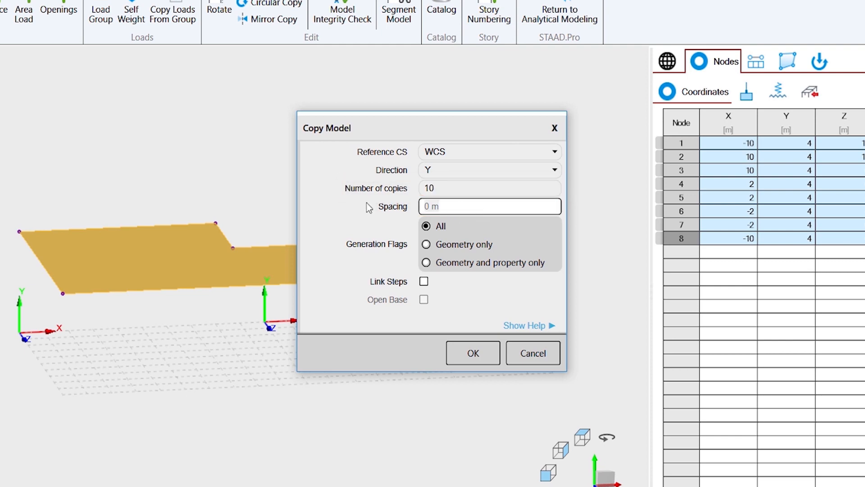
type("3")
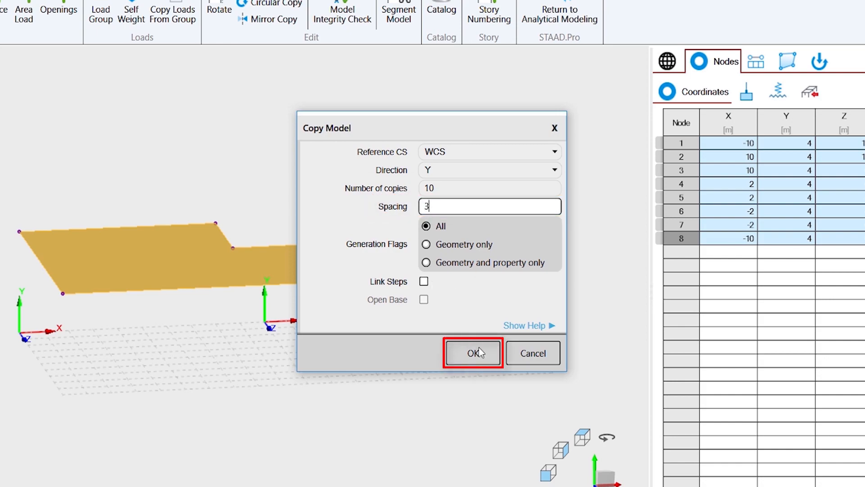
left_click(471, 352)
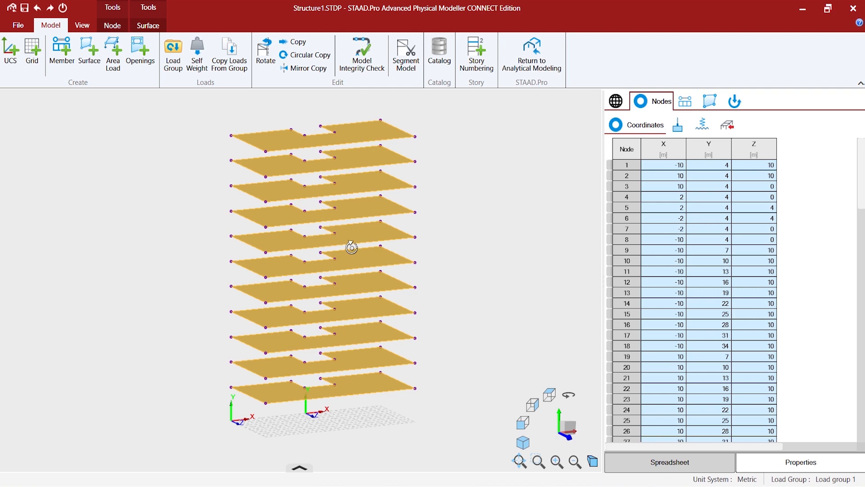
mouse_move(357, 308)
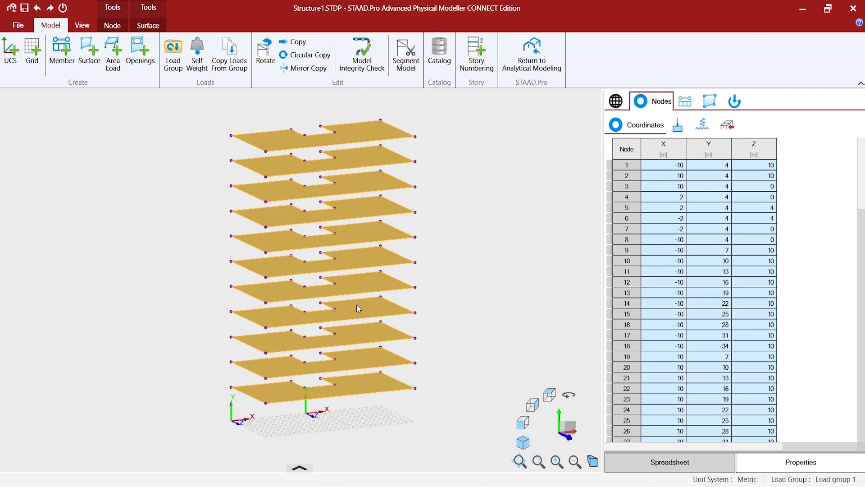
mouse_move(343, 400)
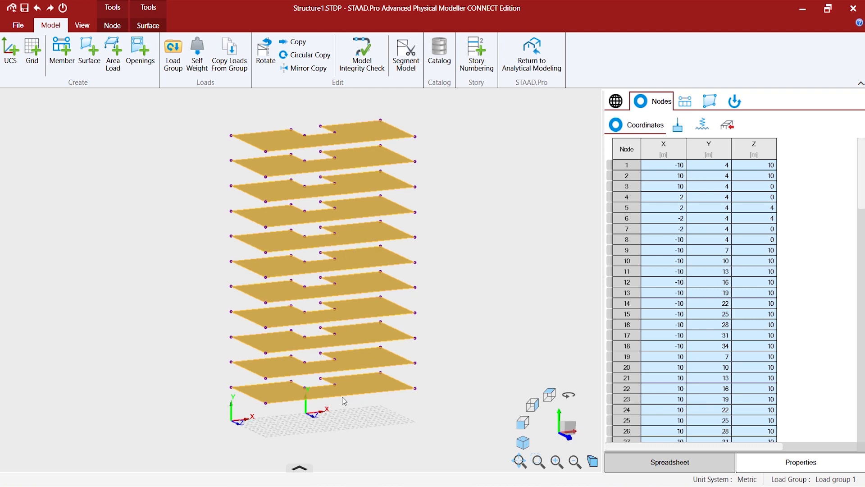
mouse_move(279, 298)
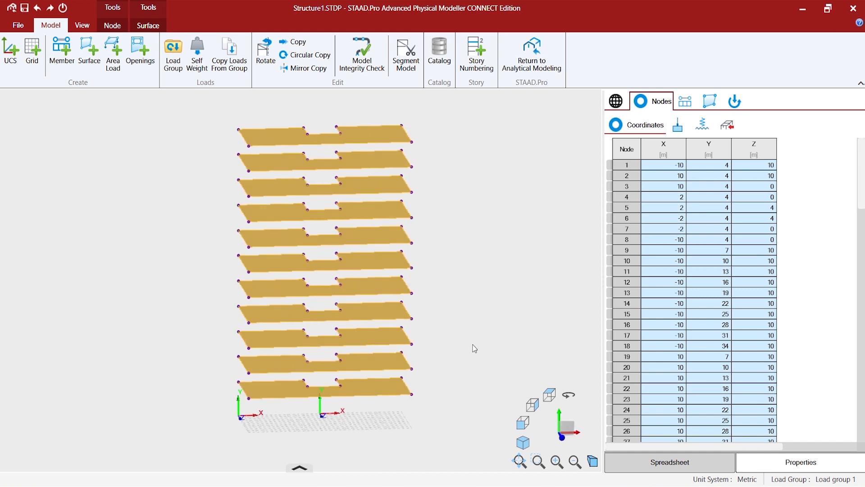
mouse_move(460, 349)
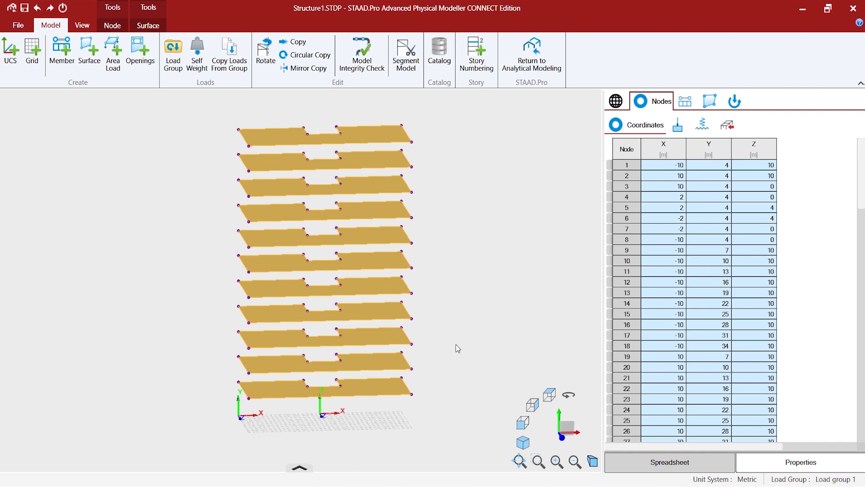
mouse_move(532, 405)
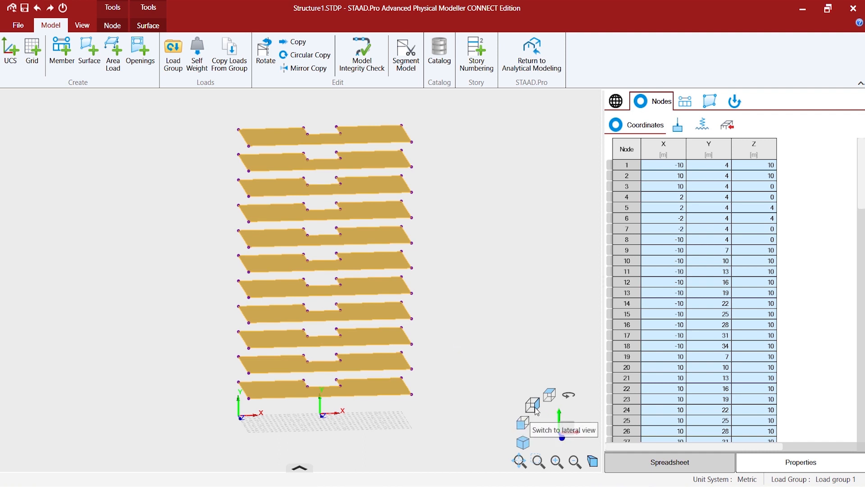
Step: In side elevation, window-select the left- and right-edge nodes of the upper floors
left_click(523, 422)
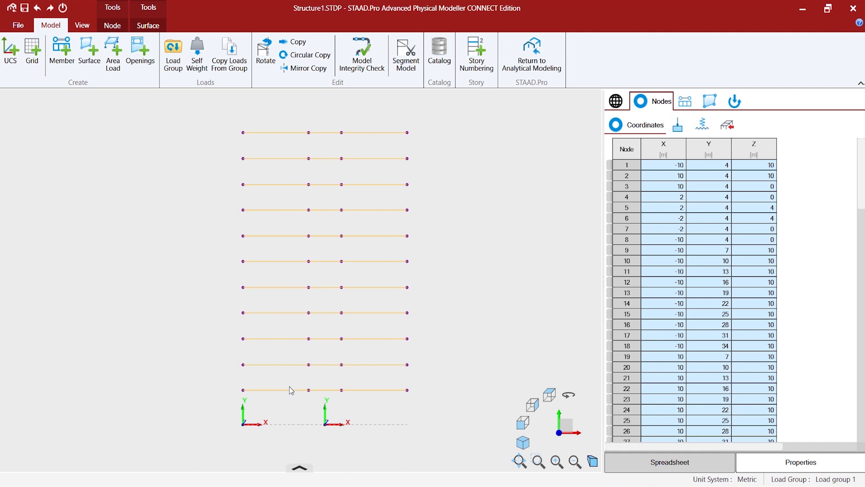
mouse_move(333, 386)
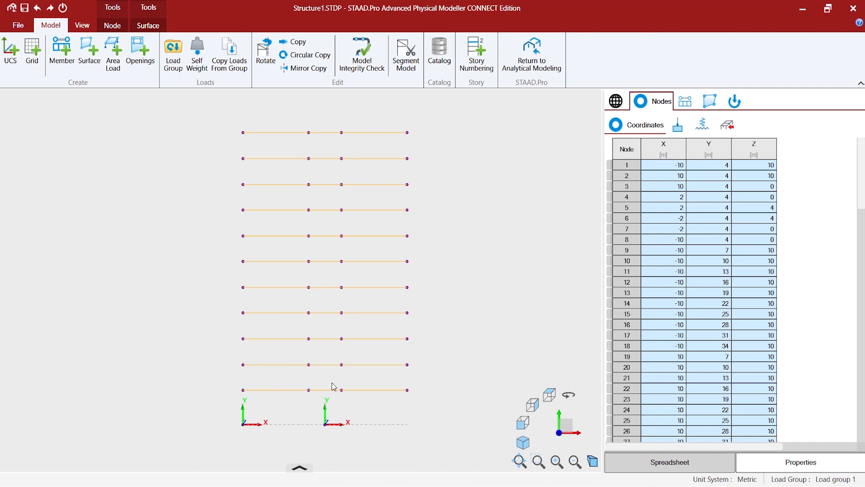
left_click_drag(243, 120, 251, 209)
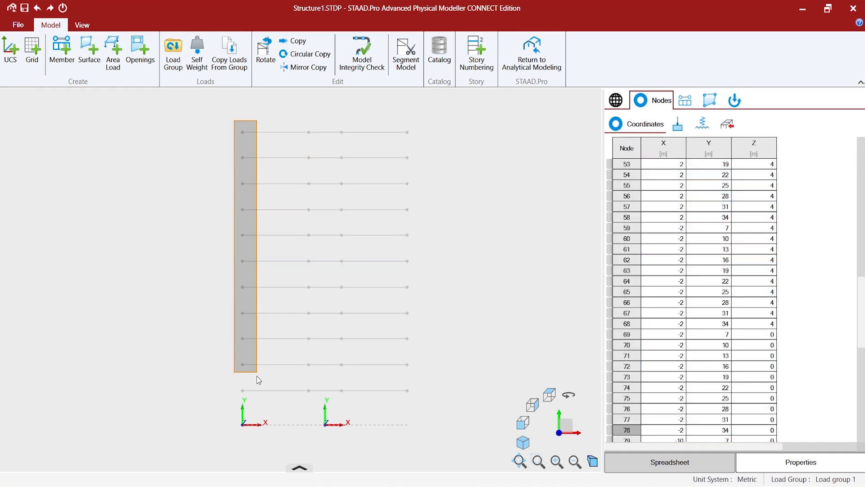
left_click(410, 253)
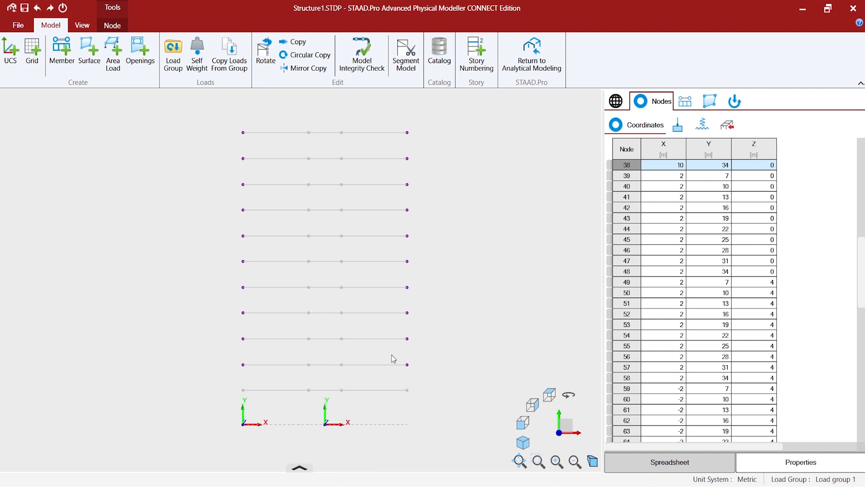
mouse_move(296, 308)
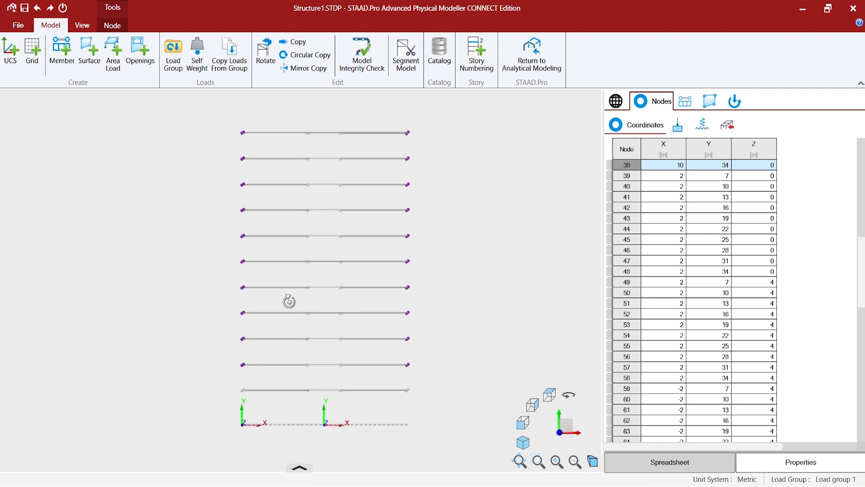
mouse_move(420, 305)
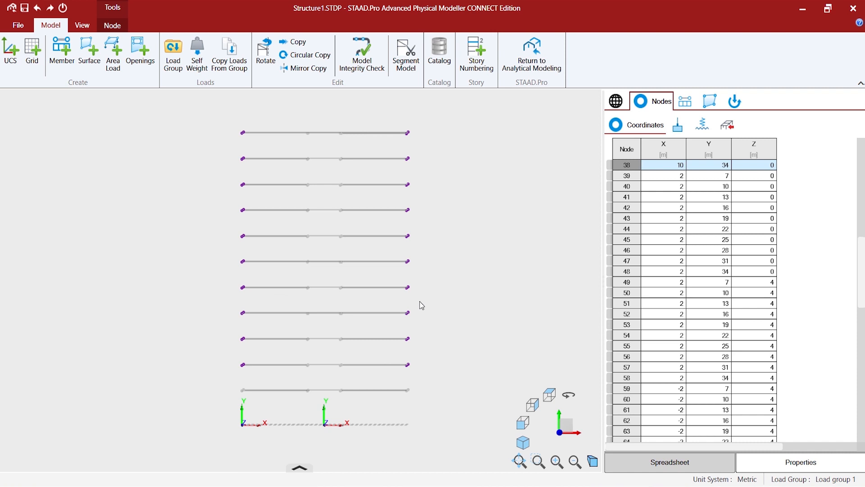
mouse_move(329, 285)
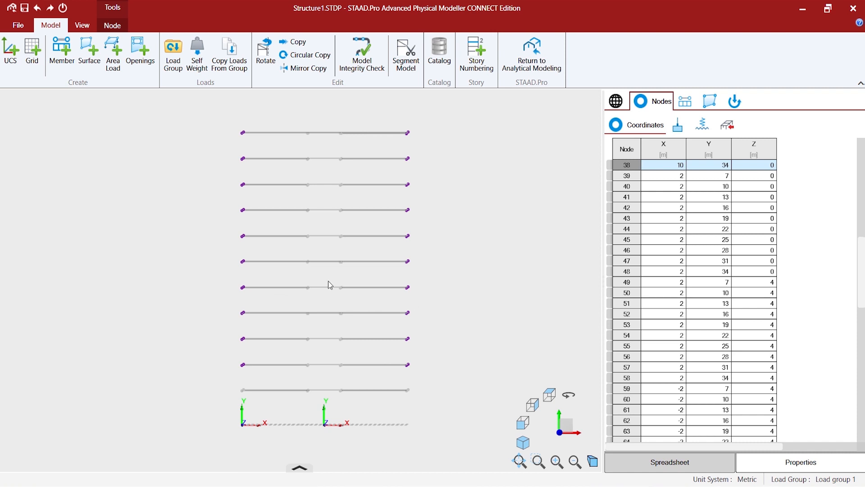
left_click(81, 25)
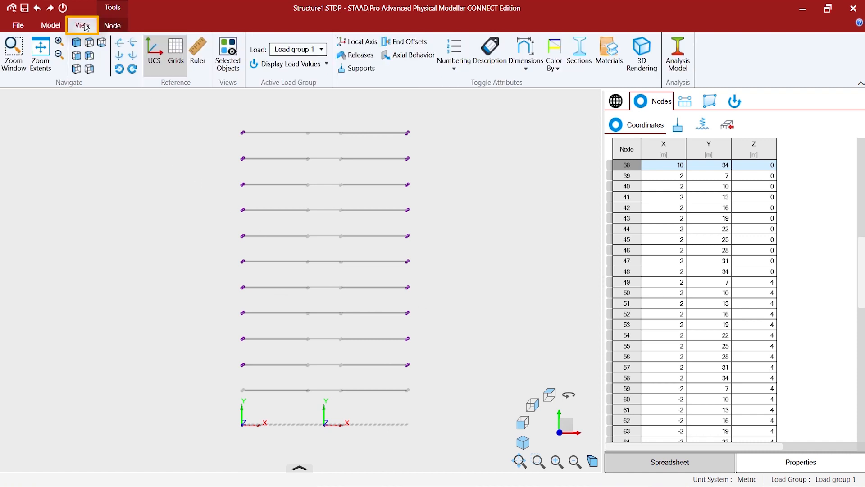
Step: Isolate the selected edge nodes in a partial model view, viewed from the front
left_click(227, 54)
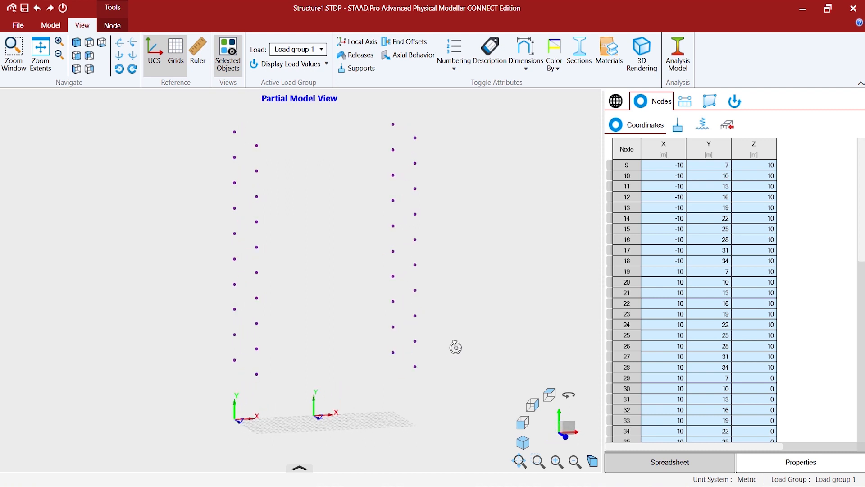
mouse_move(433, 350)
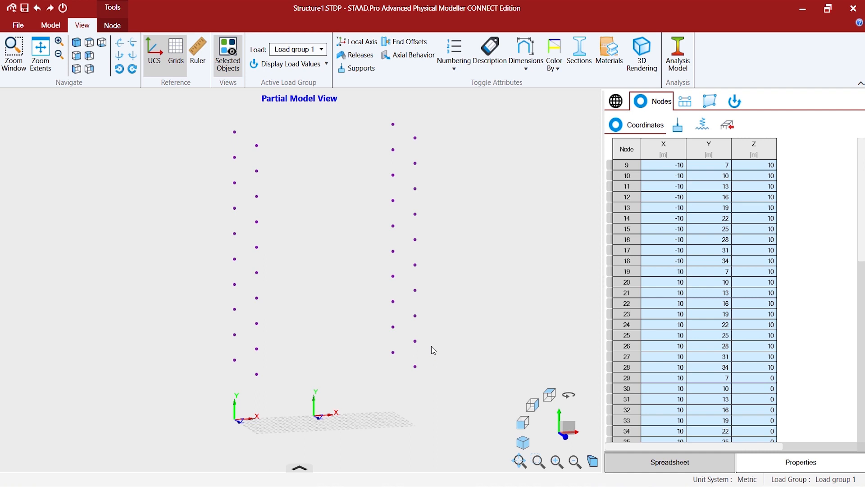
mouse_move(312, 93)
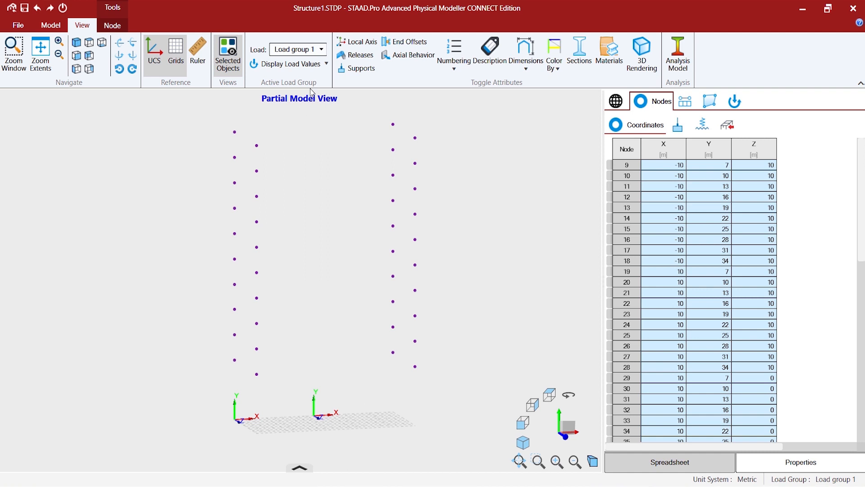
mouse_move(308, 105)
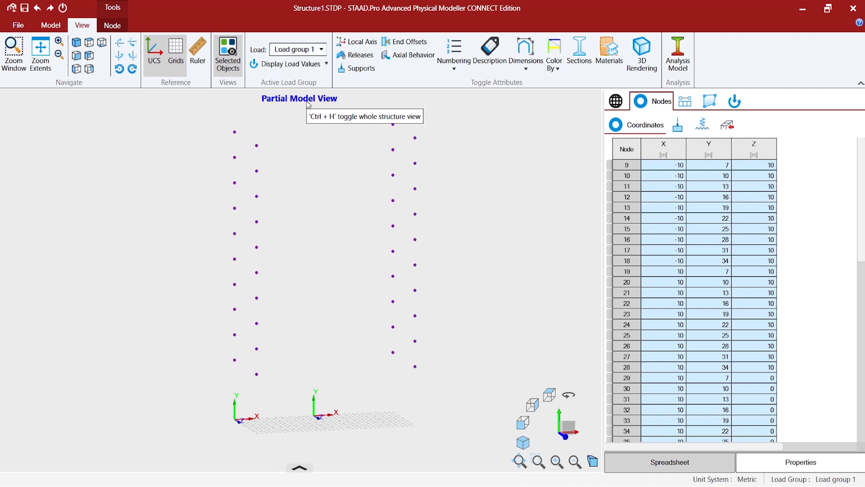
mouse_move(324, 165)
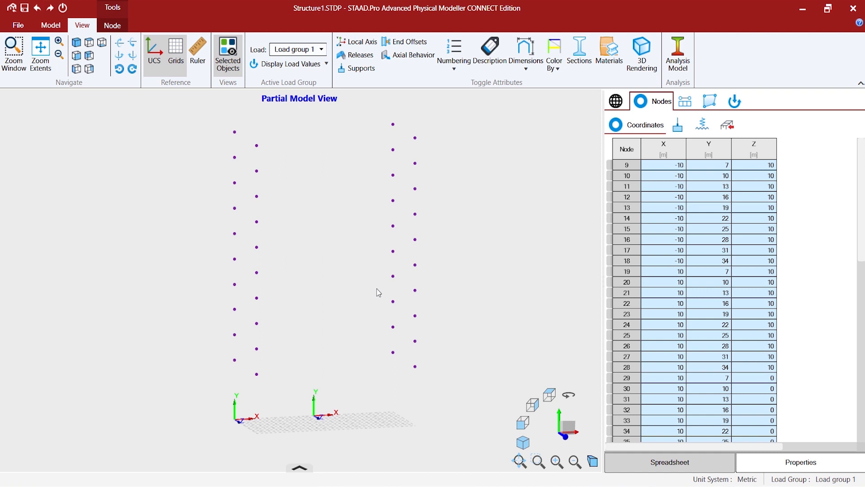
mouse_move(522, 423)
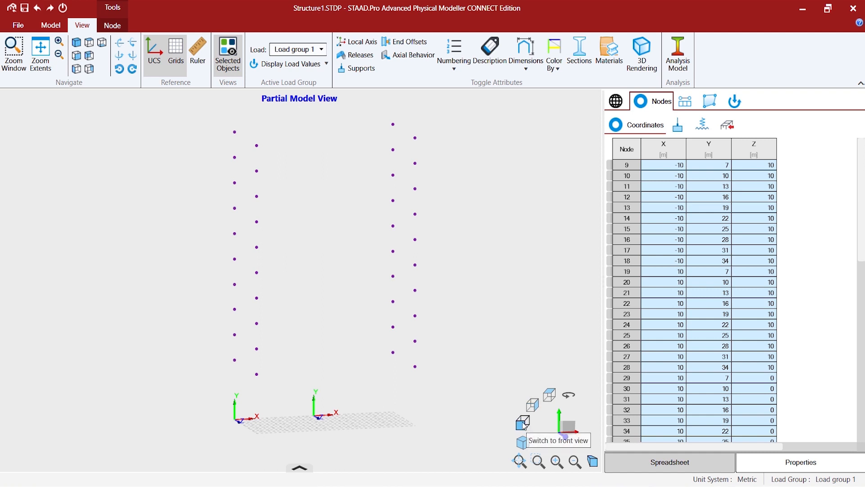
left_click(522, 421)
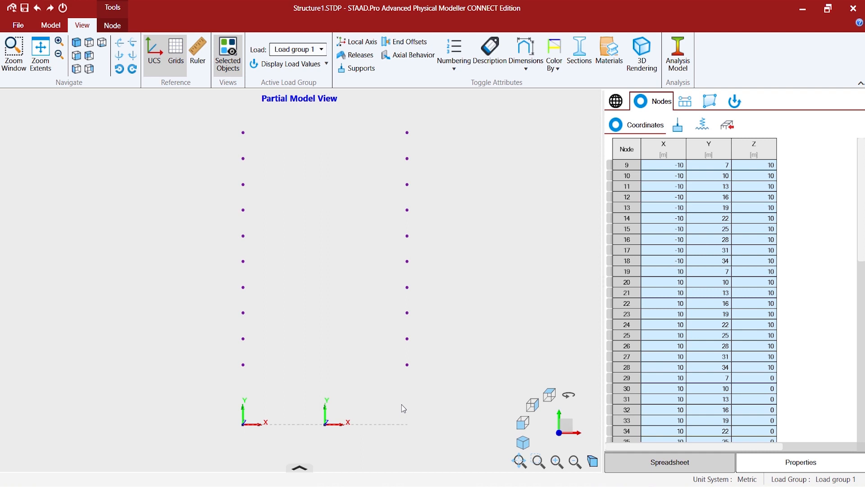
mouse_move(261, 363)
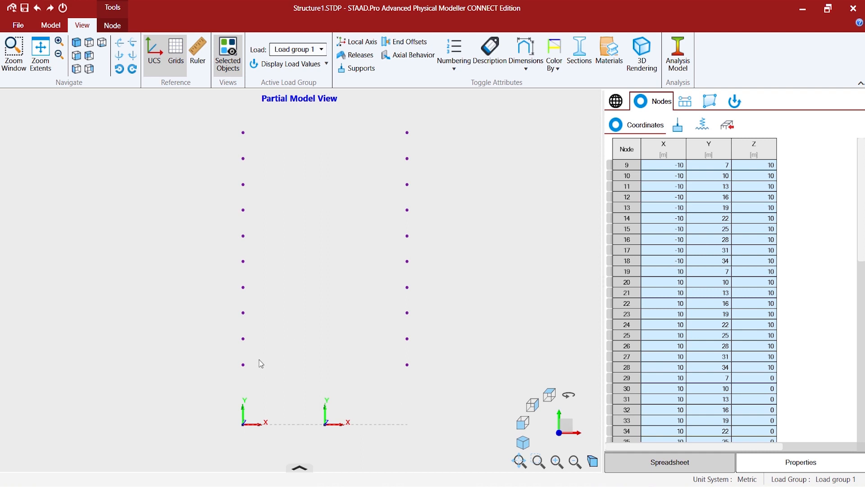
mouse_move(244, 361)
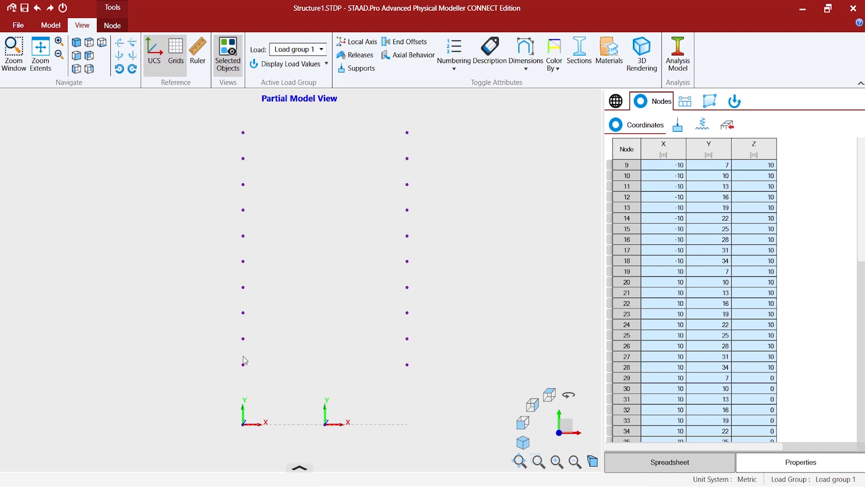
mouse_move(410, 373)
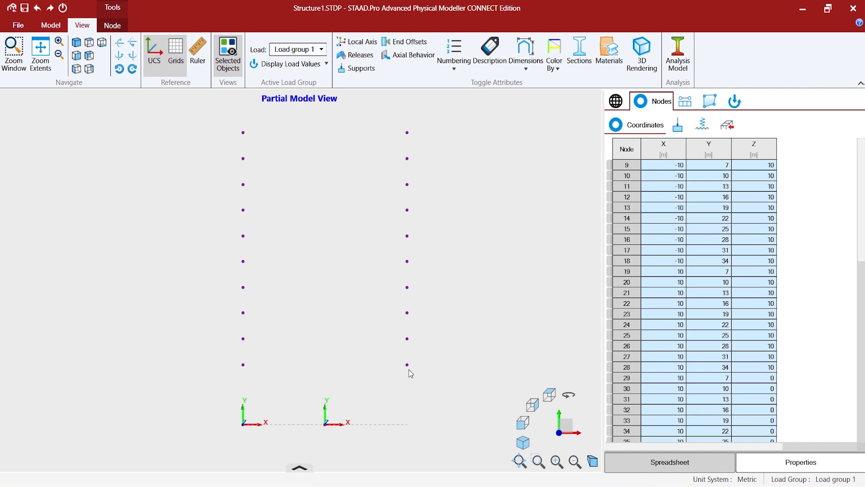
mouse_move(208, 245)
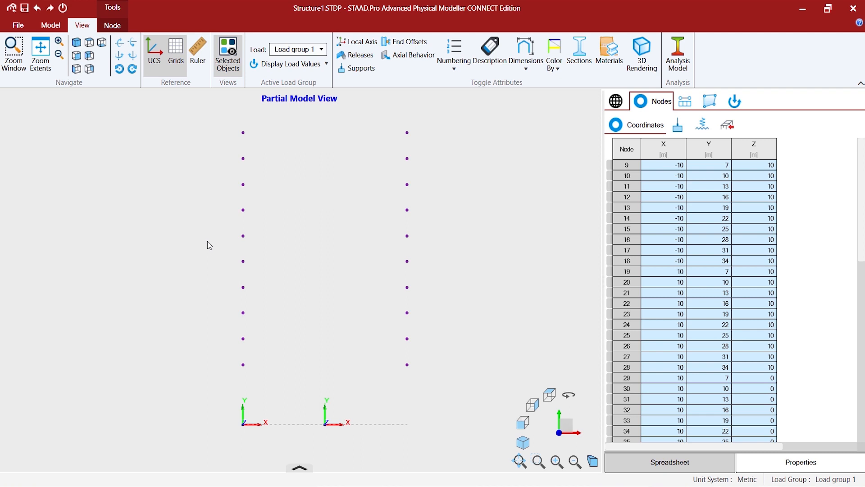
mouse_move(255, 226)
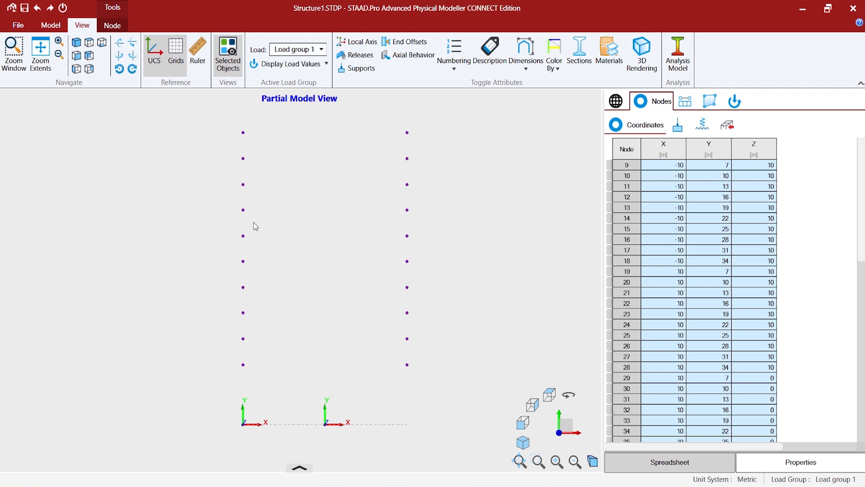
mouse_move(487, 315)
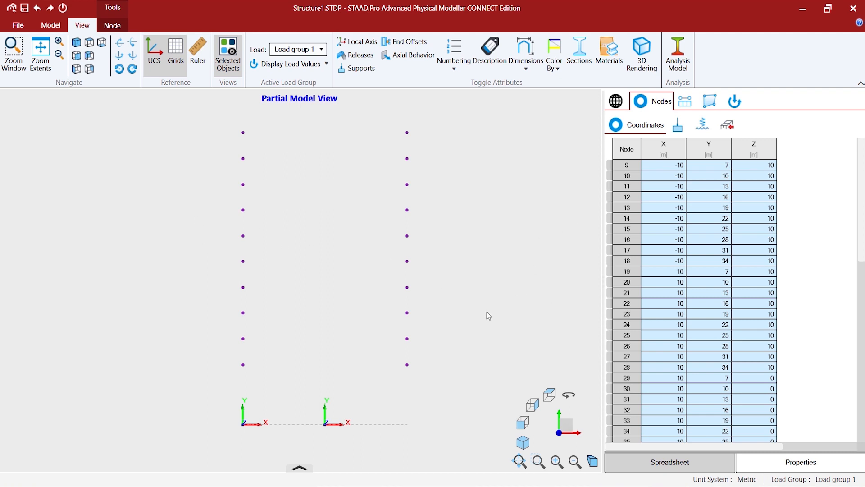
mouse_move(516, 338)
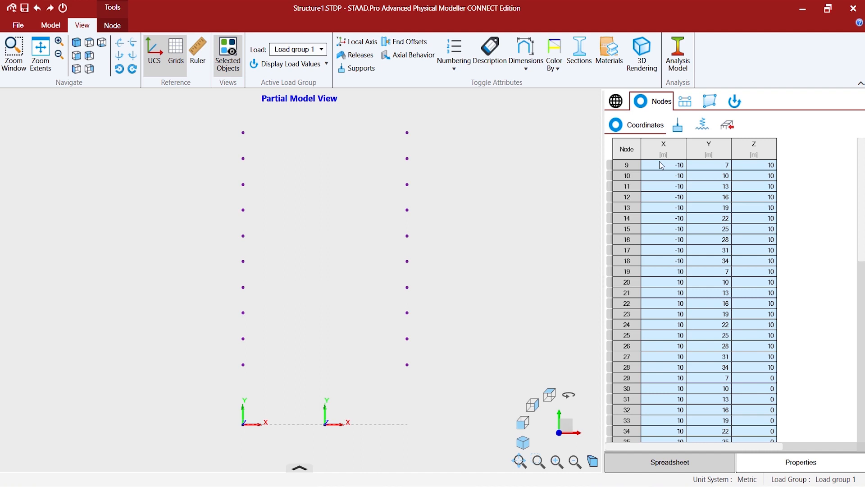
Step: Scroll the node table listing the isolated edge nodes at X = ±10
scroll("down", 3)
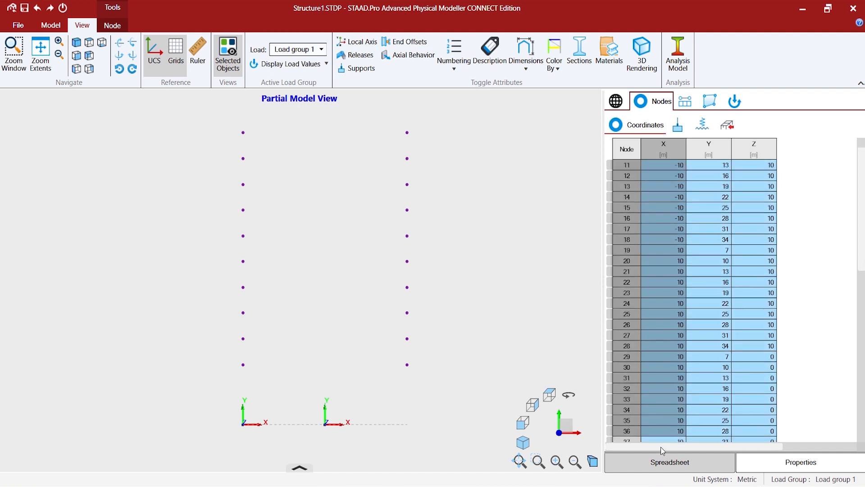
Step: Multiply the selected nodes' X coordinates by 1.05, moving them from ±10 to ±10.5
scroll("down", 3)
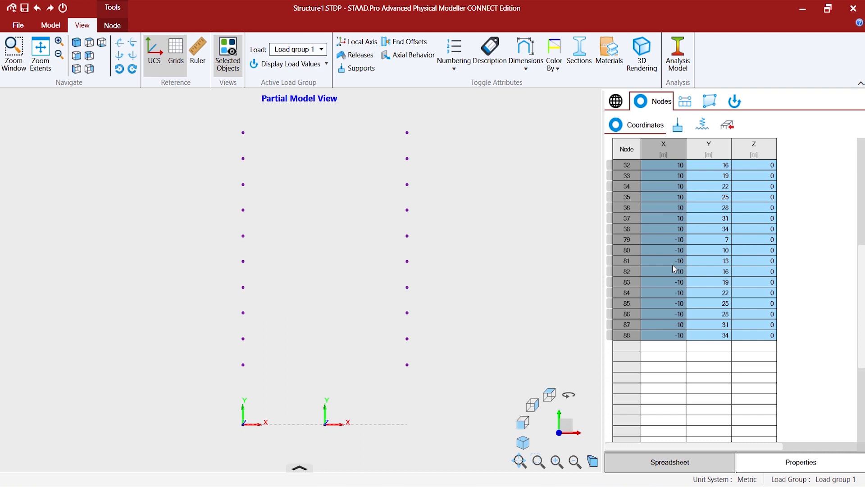
right_click(673, 269)
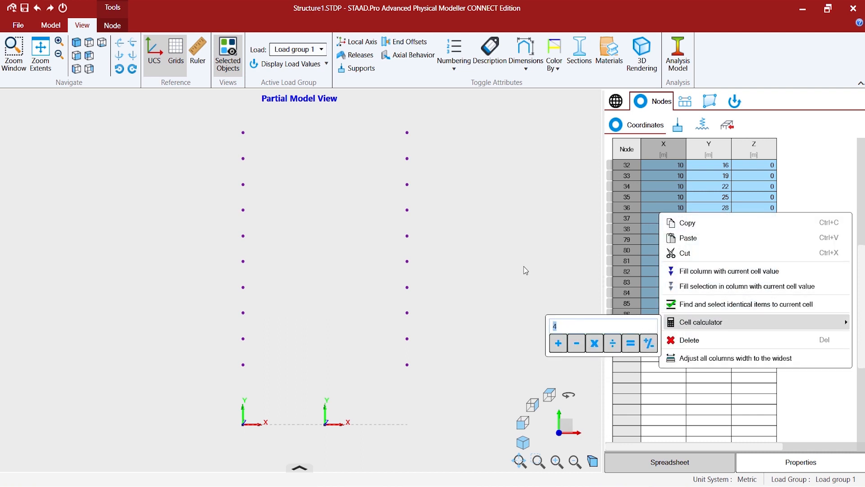
type("1.05")
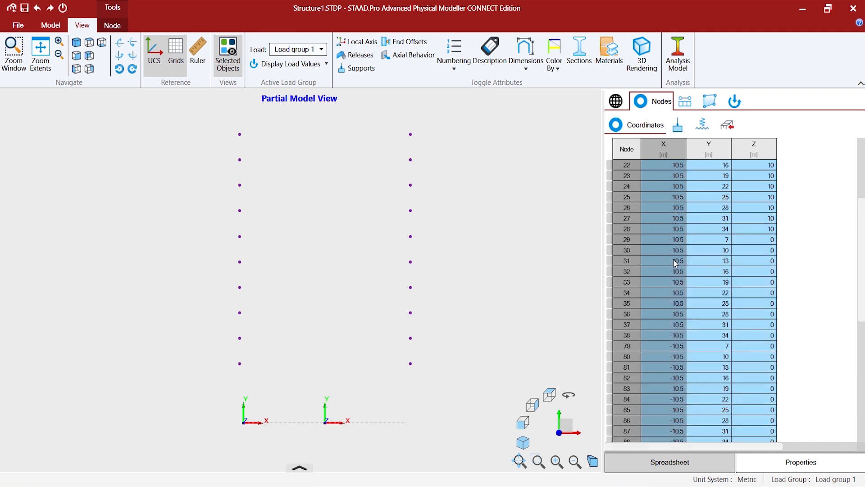
scroll("up", 3)
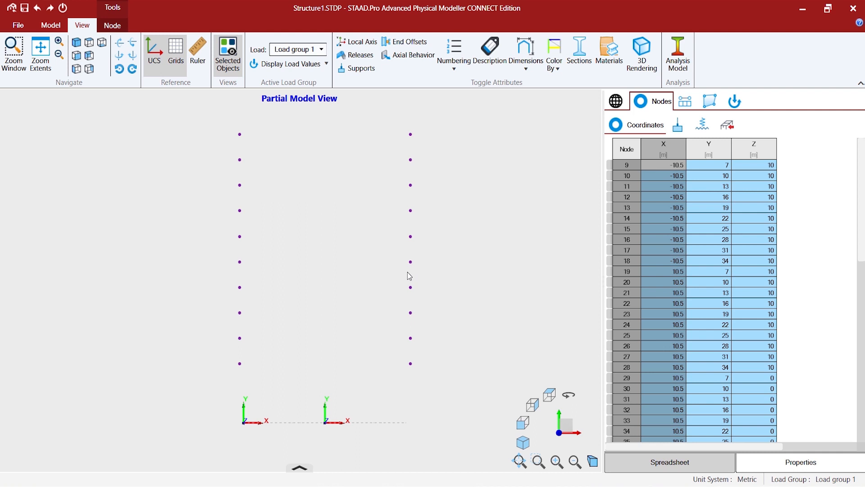
mouse_move(201, 122)
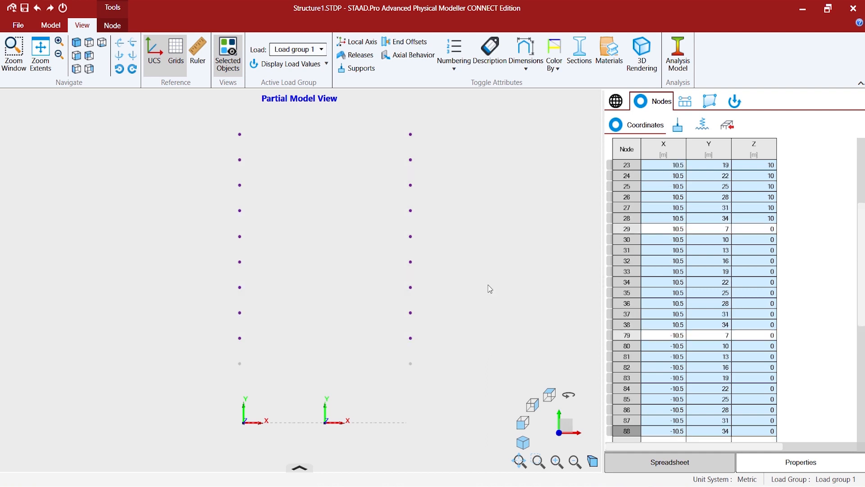
right_click(489, 289)
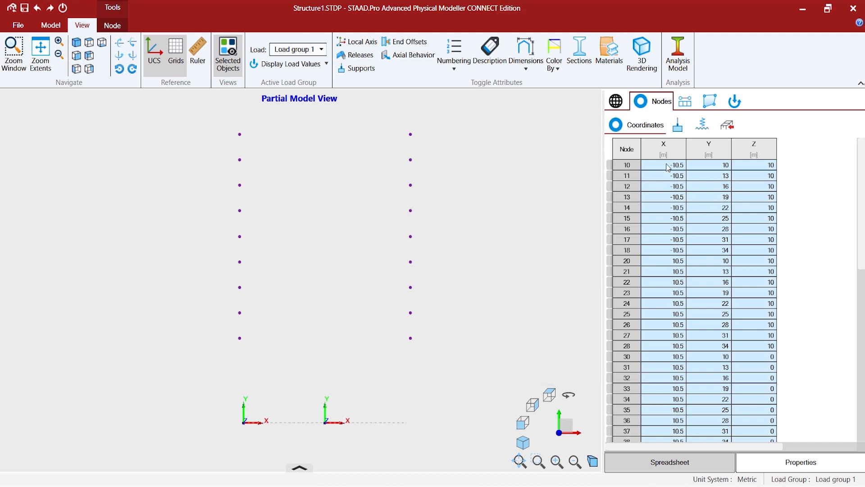
Step: Multiply the upper nine floors' X coordinates by 1.05, reaching ±11.03
scroll("down", 3)
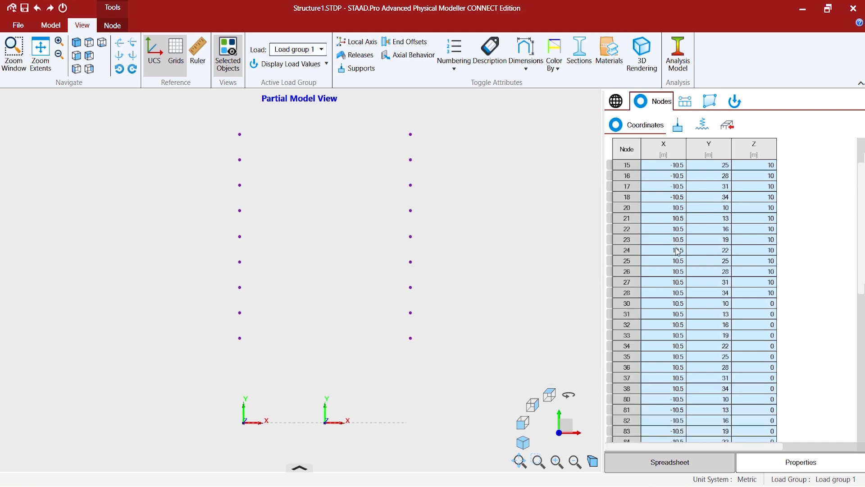
scroll("up", 3)
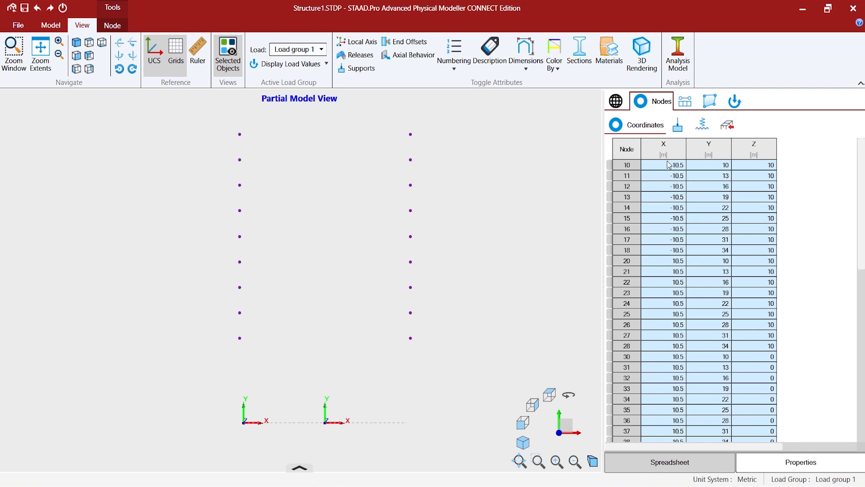
scroll("down", 3)
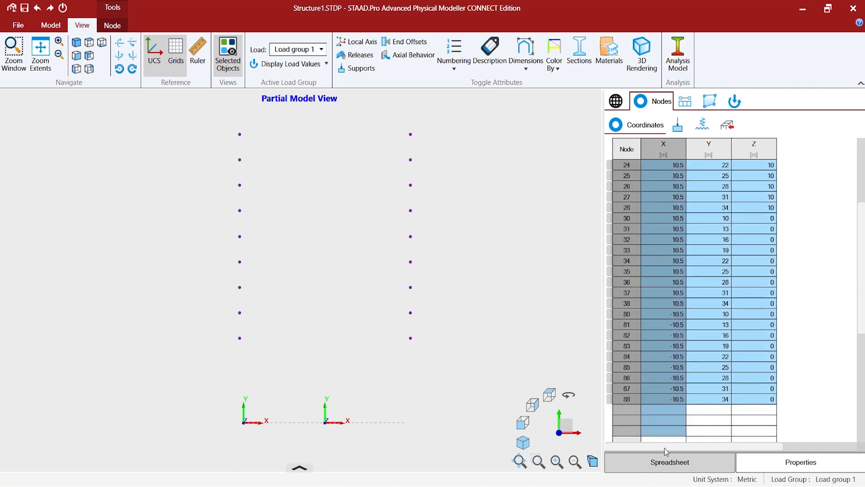
scroll("down", 3)
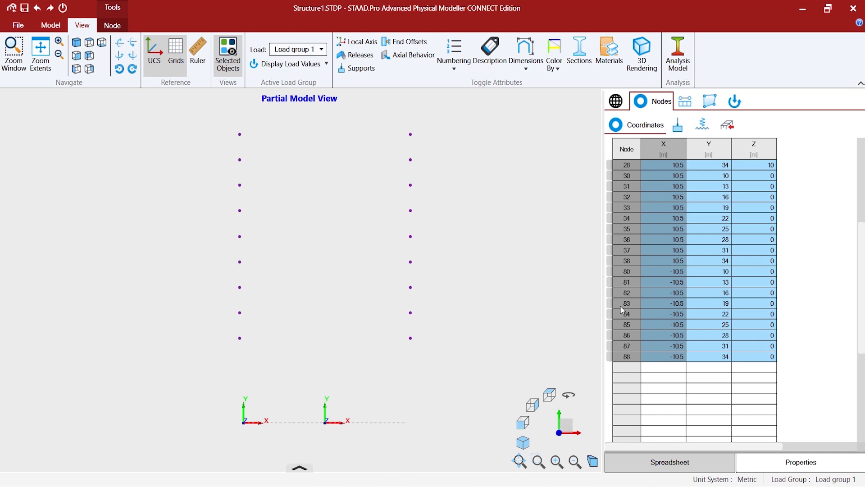
mouse_move(665, 285)
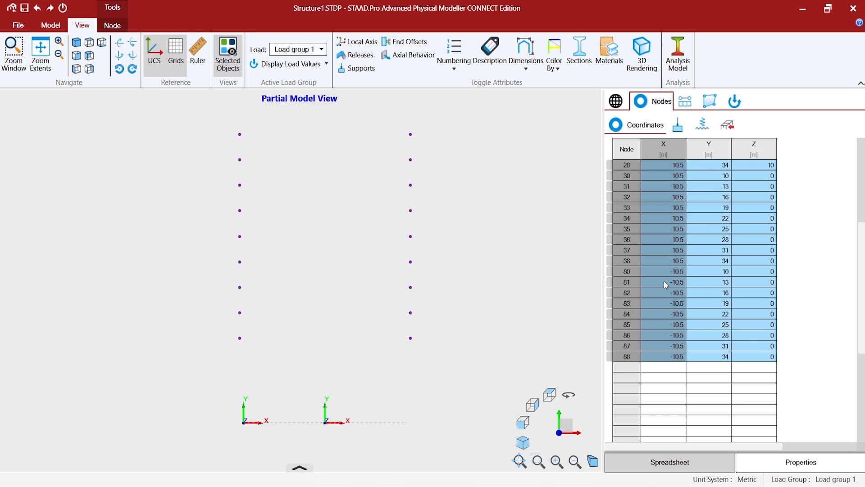
right_click(665, 285)
type("1.05")
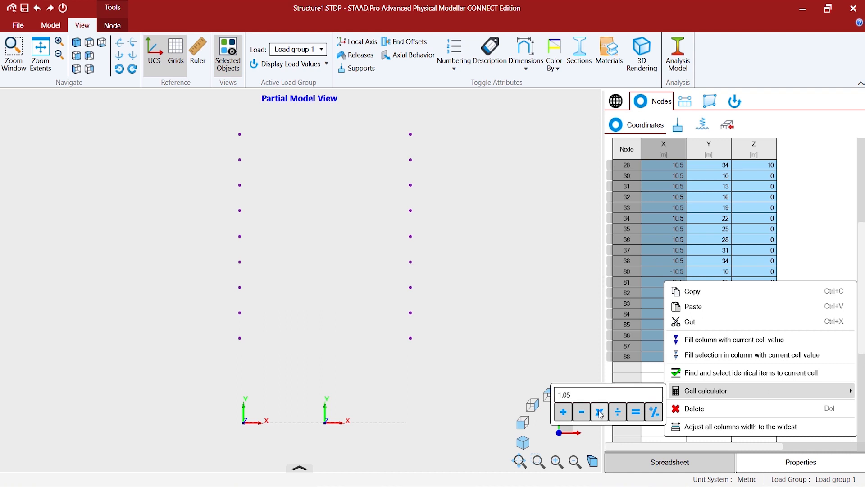
left_click(598, 411)
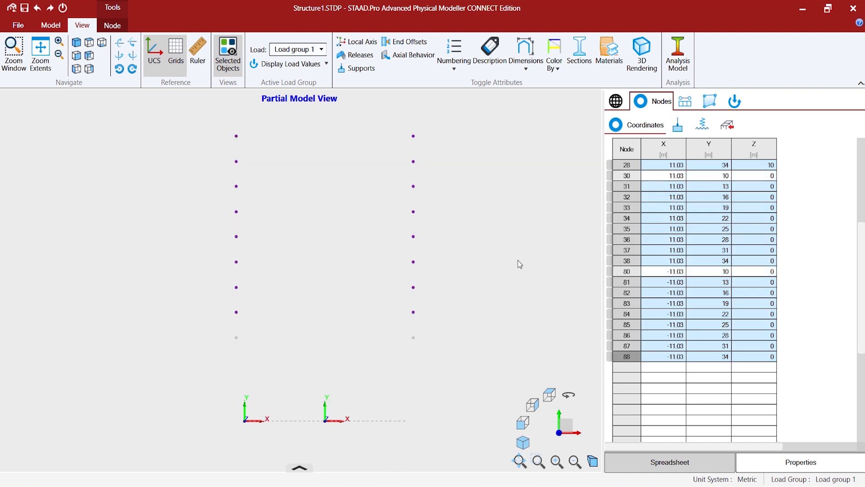
right_click(322, 257)
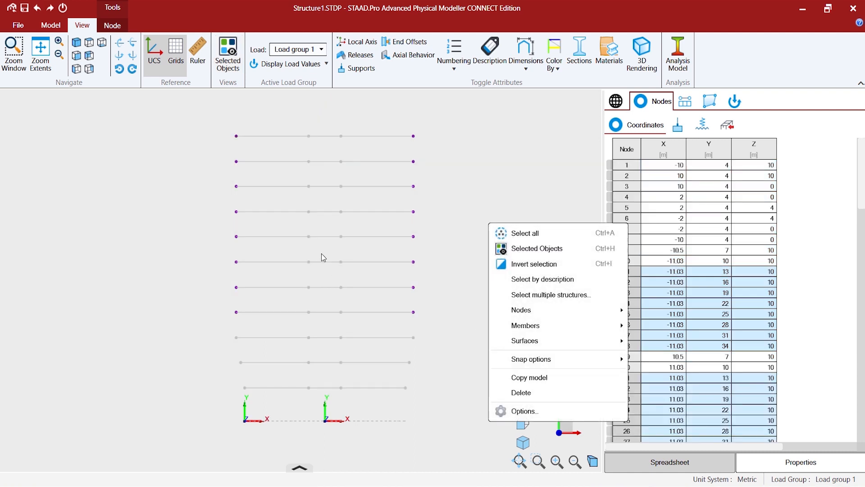
Step: Deselect the next floor and scale the higher floors' X by 1.05 again, to ±12.16
left_click(536, 248)
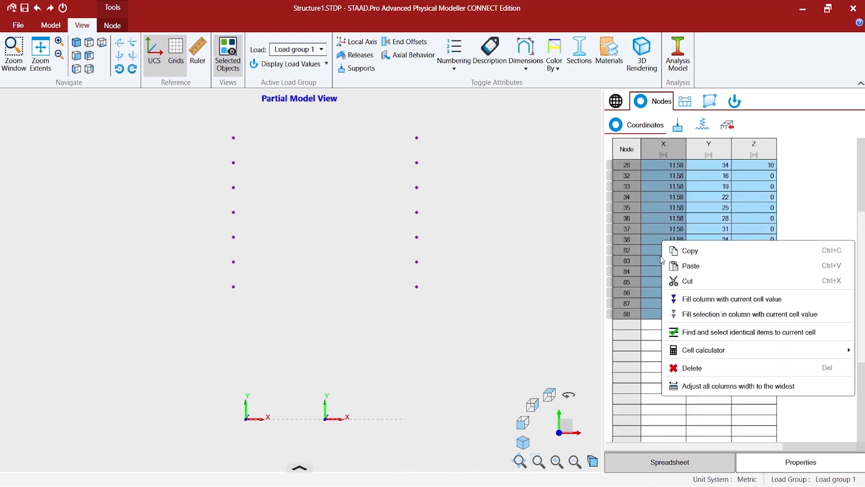
left_click(689, 367)
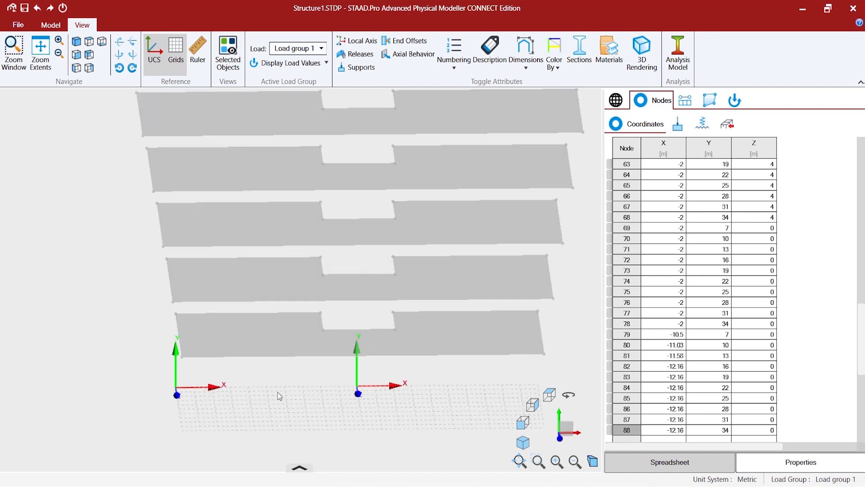
mouse_move(347, 382)
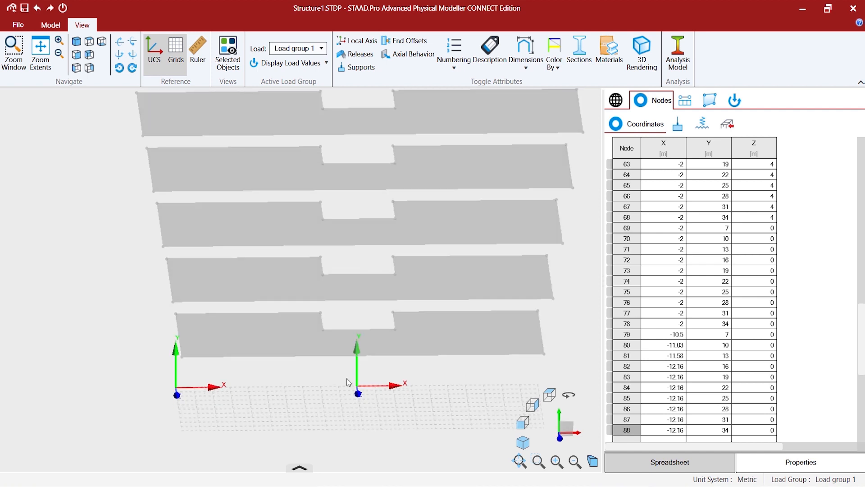
mouse_move(374, 382)
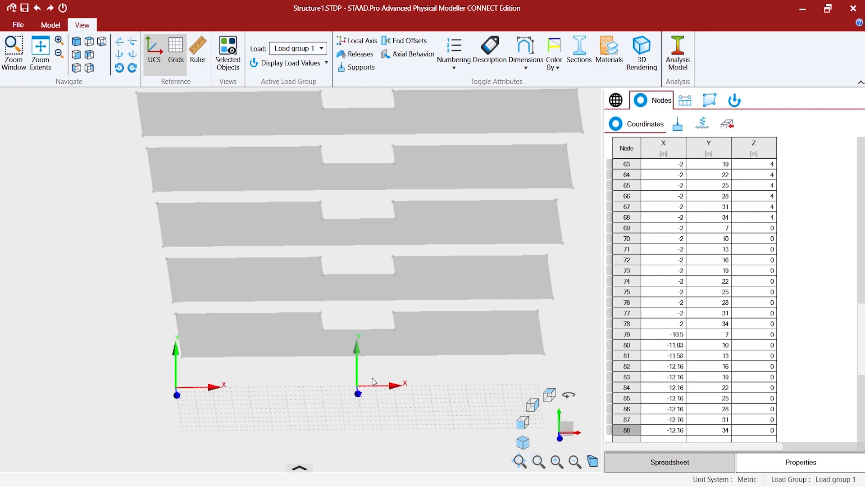
mouse_move(88, 34)
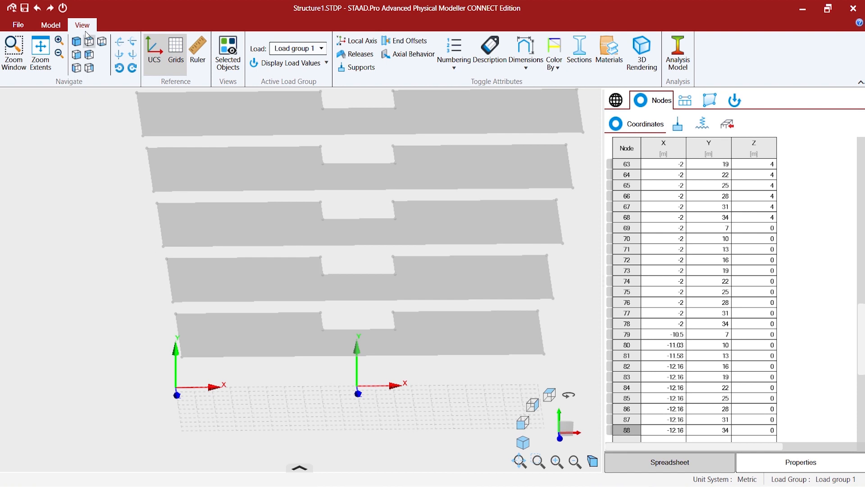